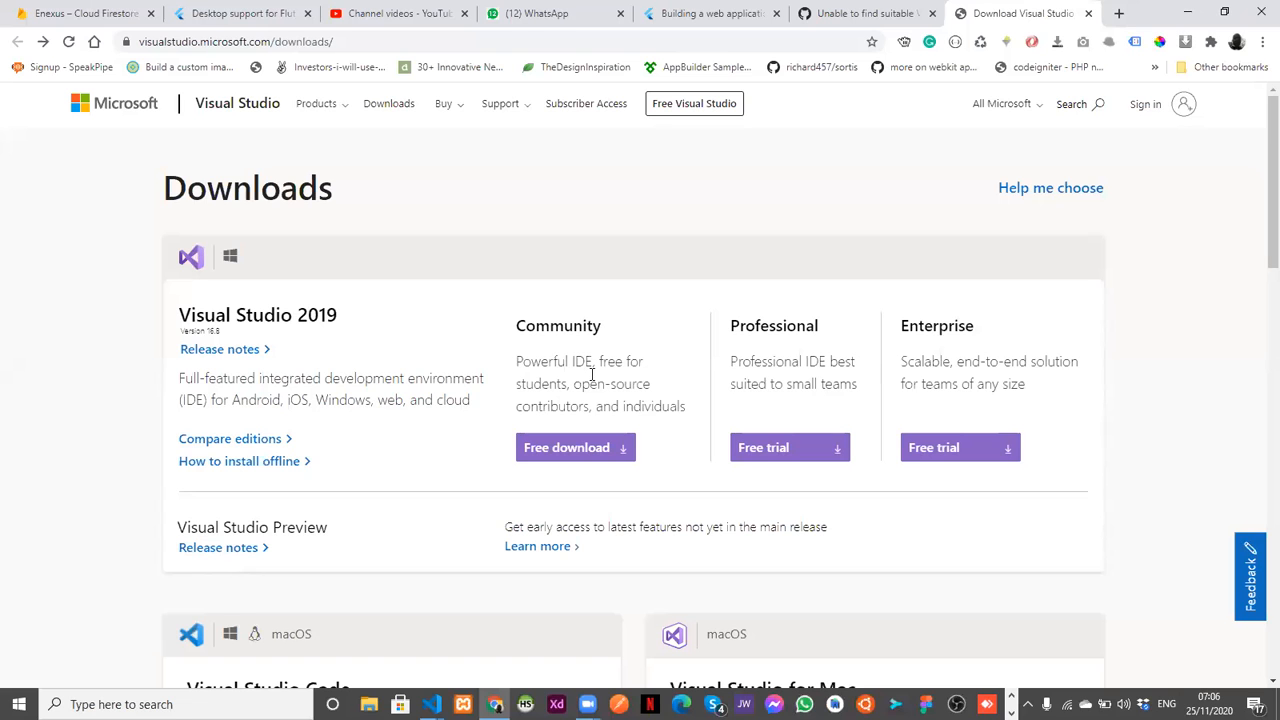
mouse_move(612, 318)
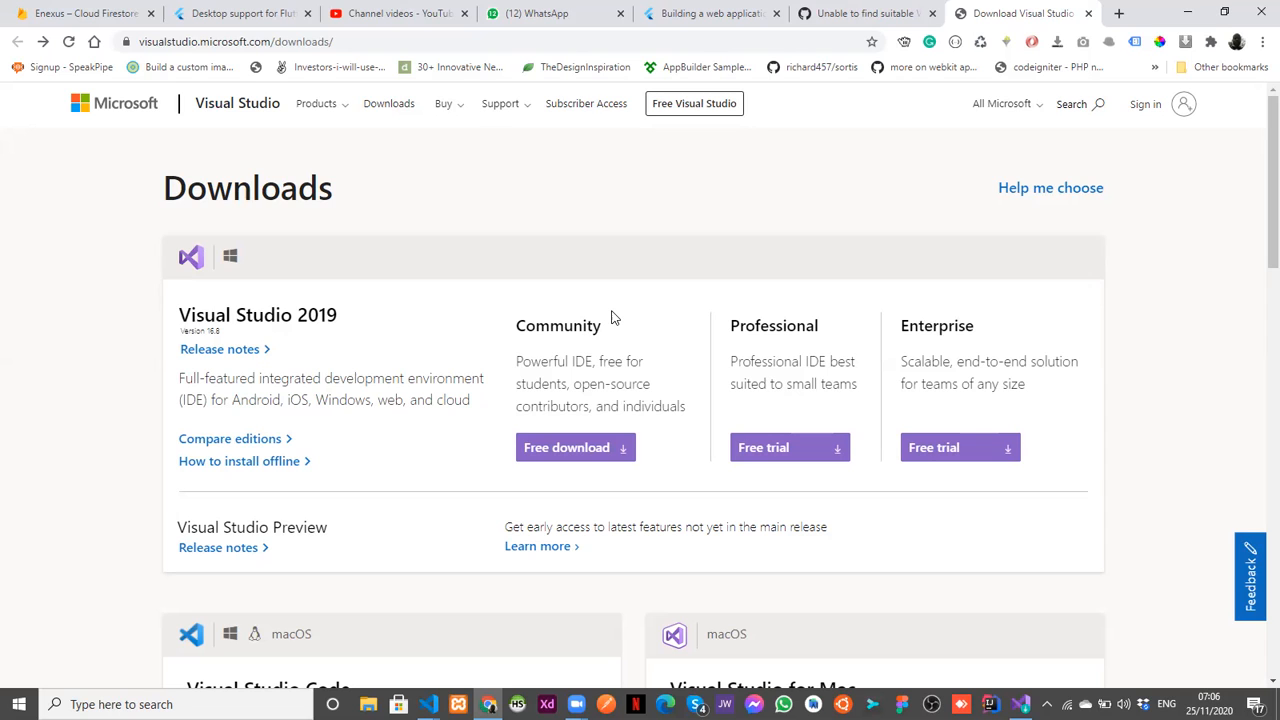
mouse_move(864, 6)
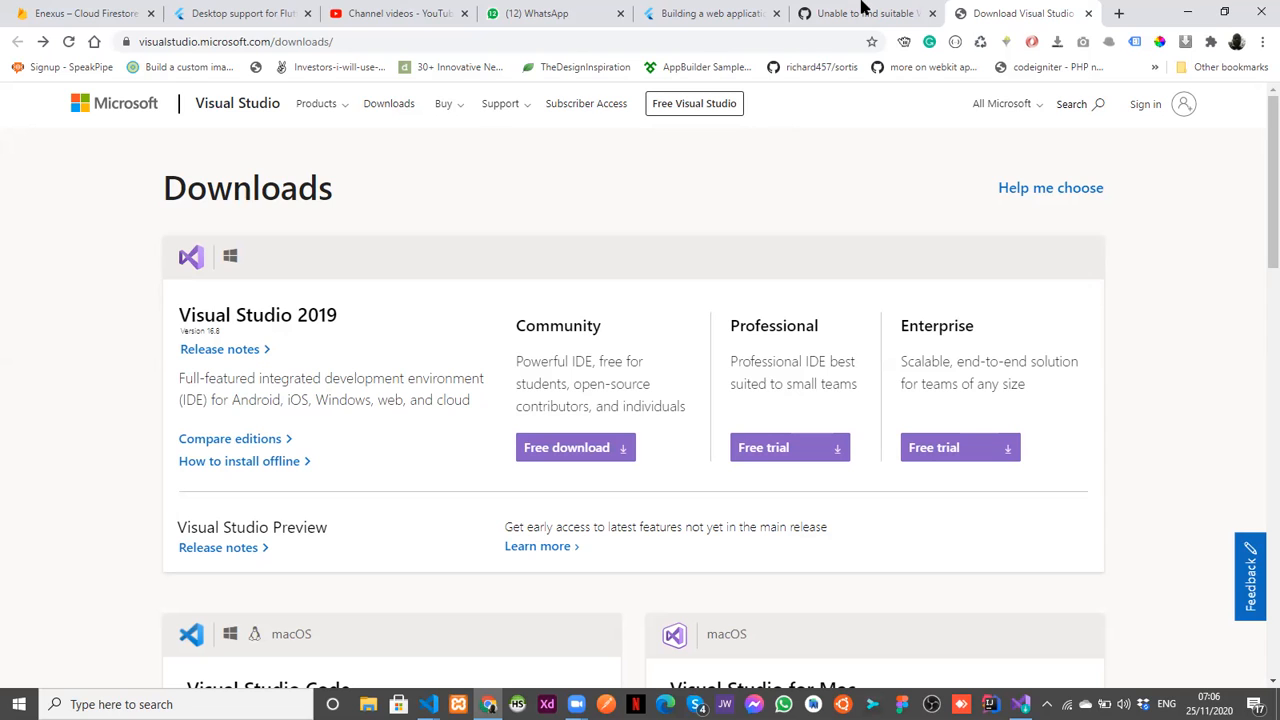
- View the GitHub issue's flutter doctor screenshot reporting Visual Studio not installed
left_click(864, 12)
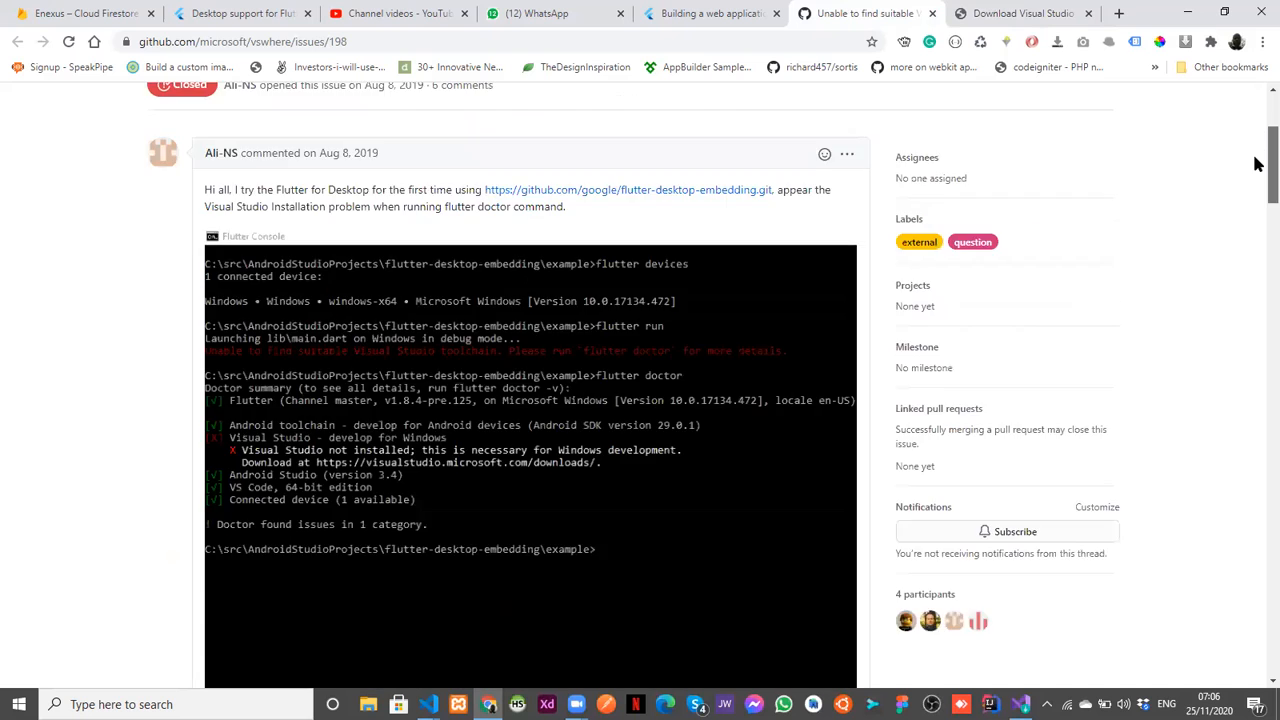
scroll("down", 3)
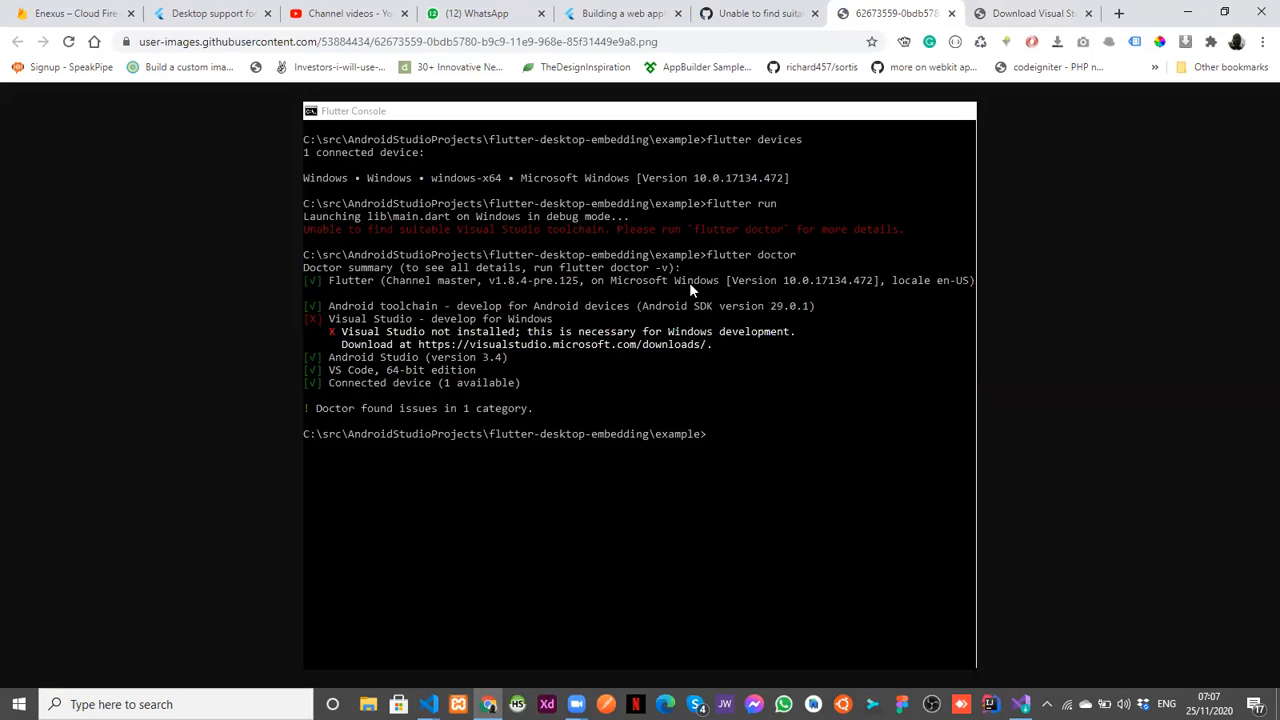
mouse_move(590, 352)
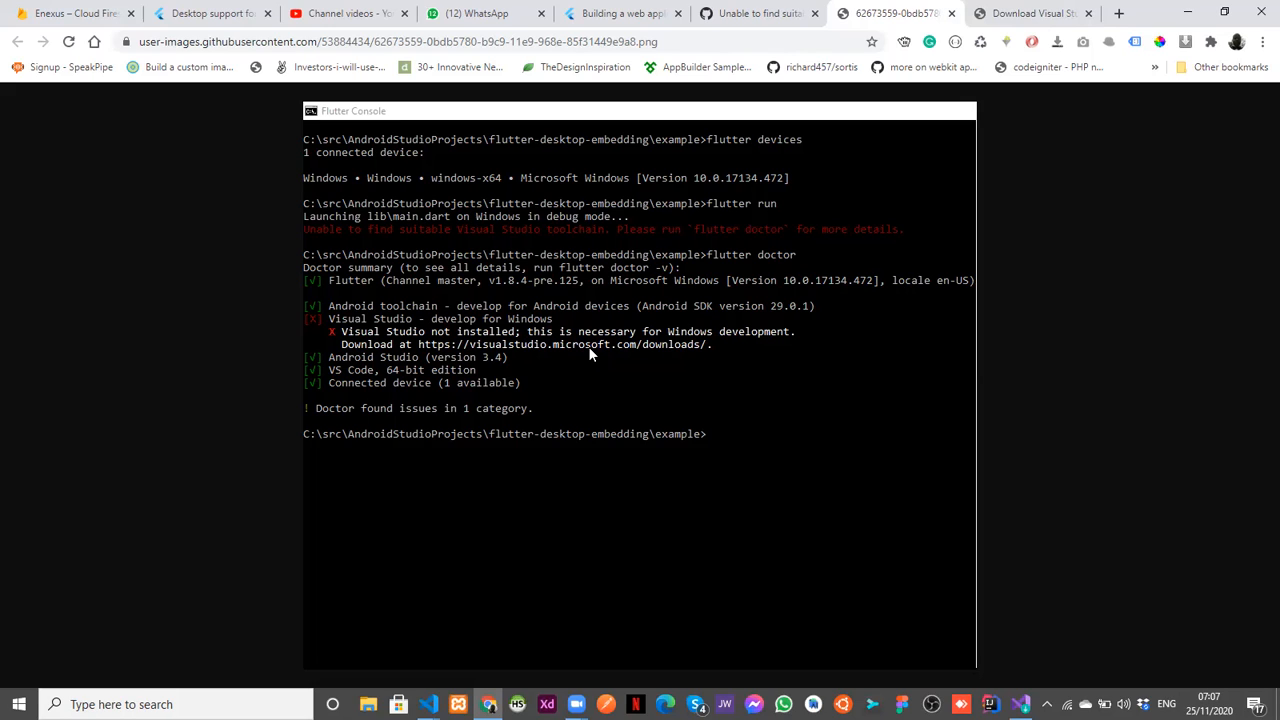
mouse_move(1016, 82)
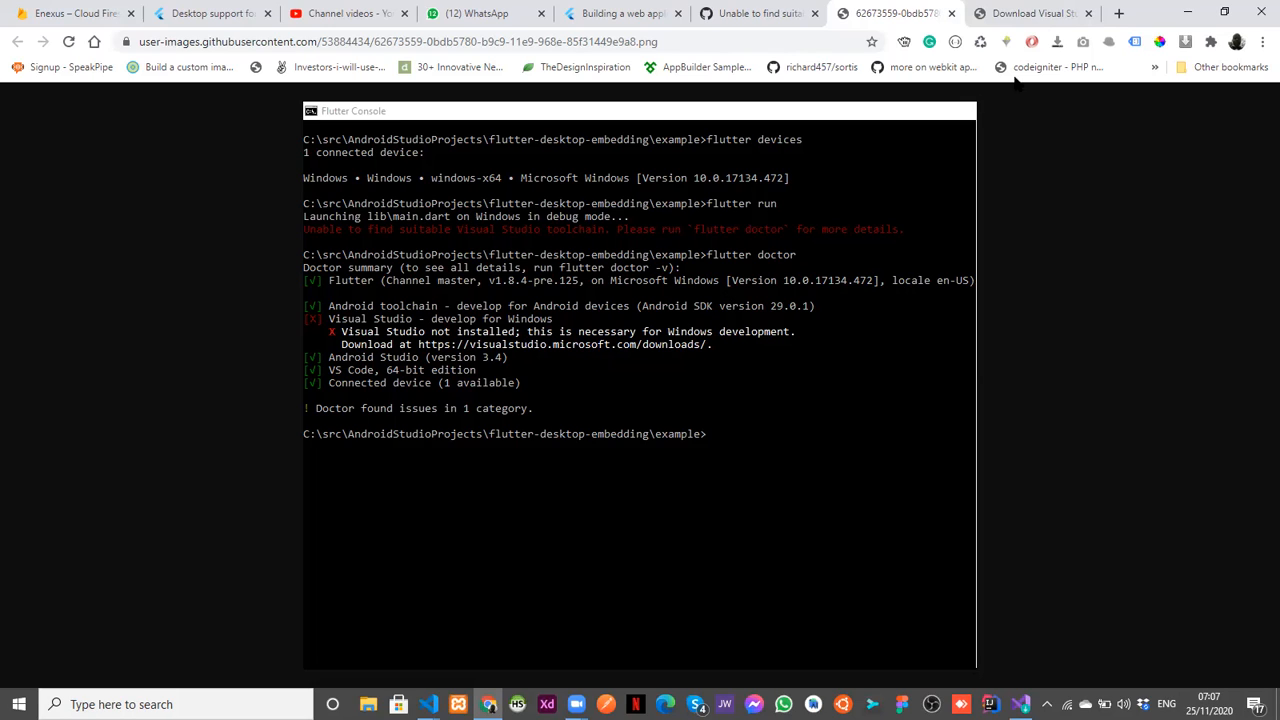
- Return to the Visual Studio 2019 Downloads page offering the free Community edition
left_click(1030, 12)
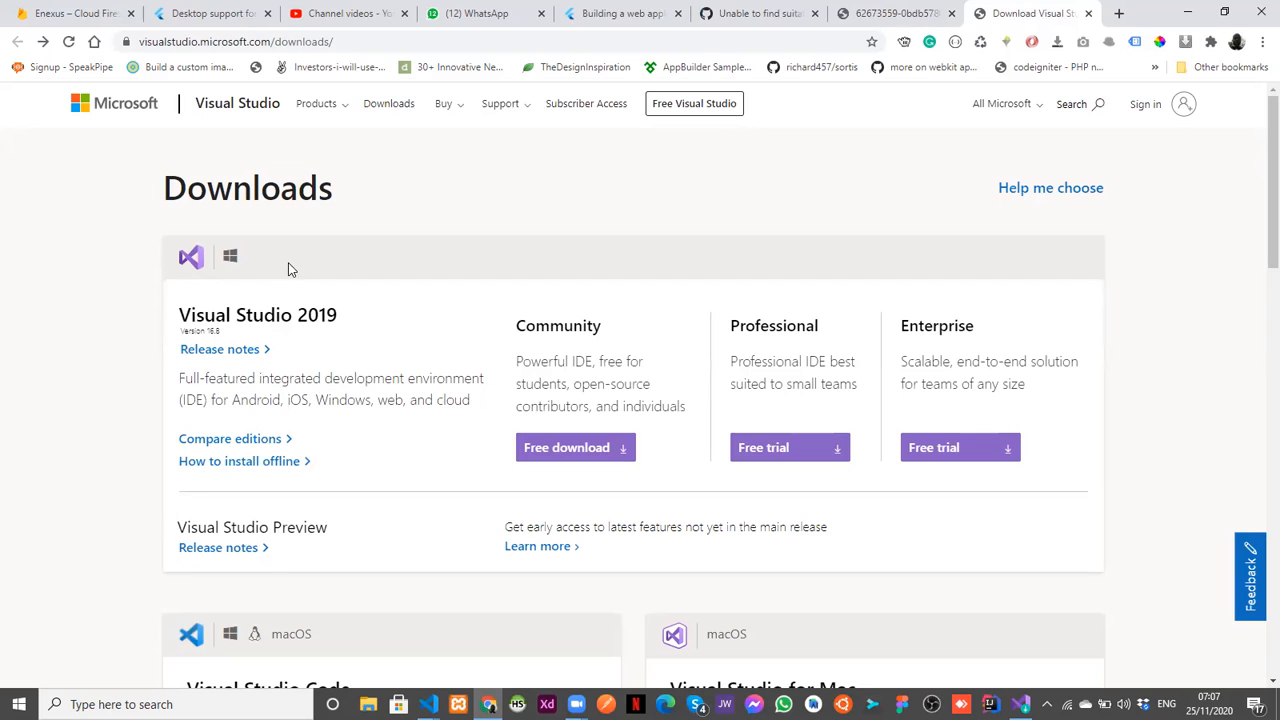
mouse_move(620, 324)
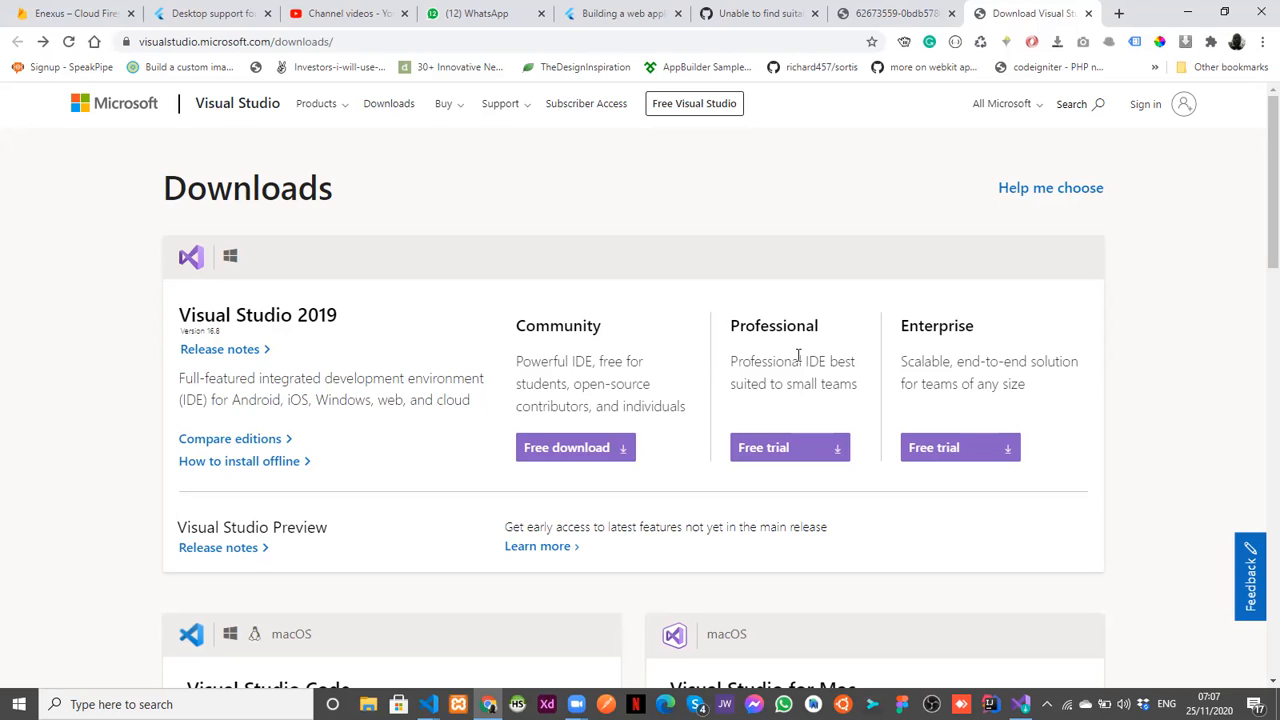
mouse_move(778, 356)
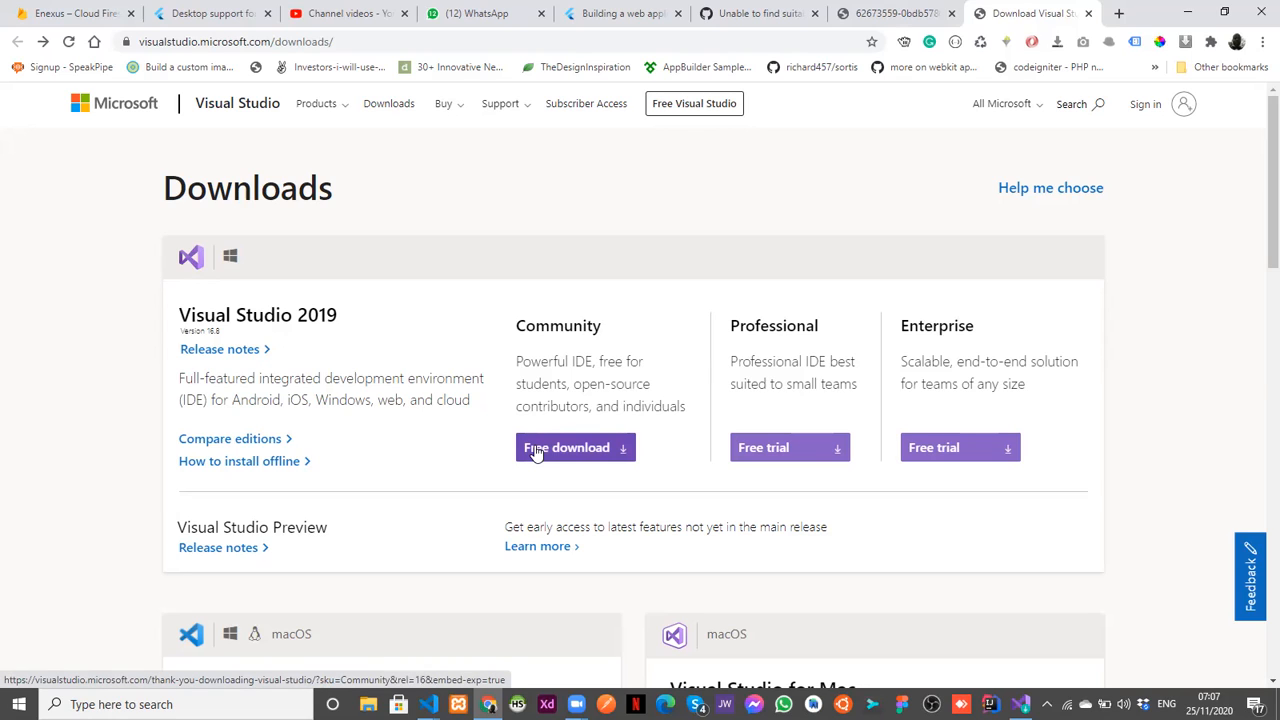
mouse_move(744, 414)
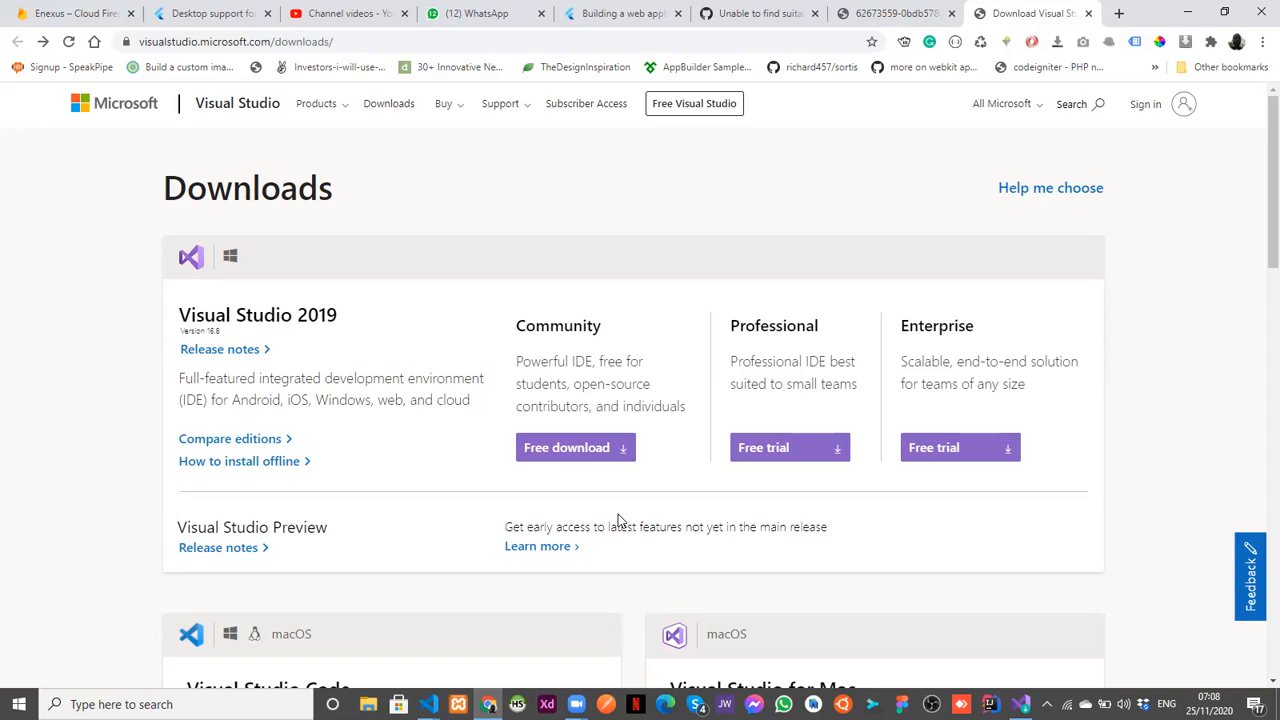
mouse_move(1016, 692)
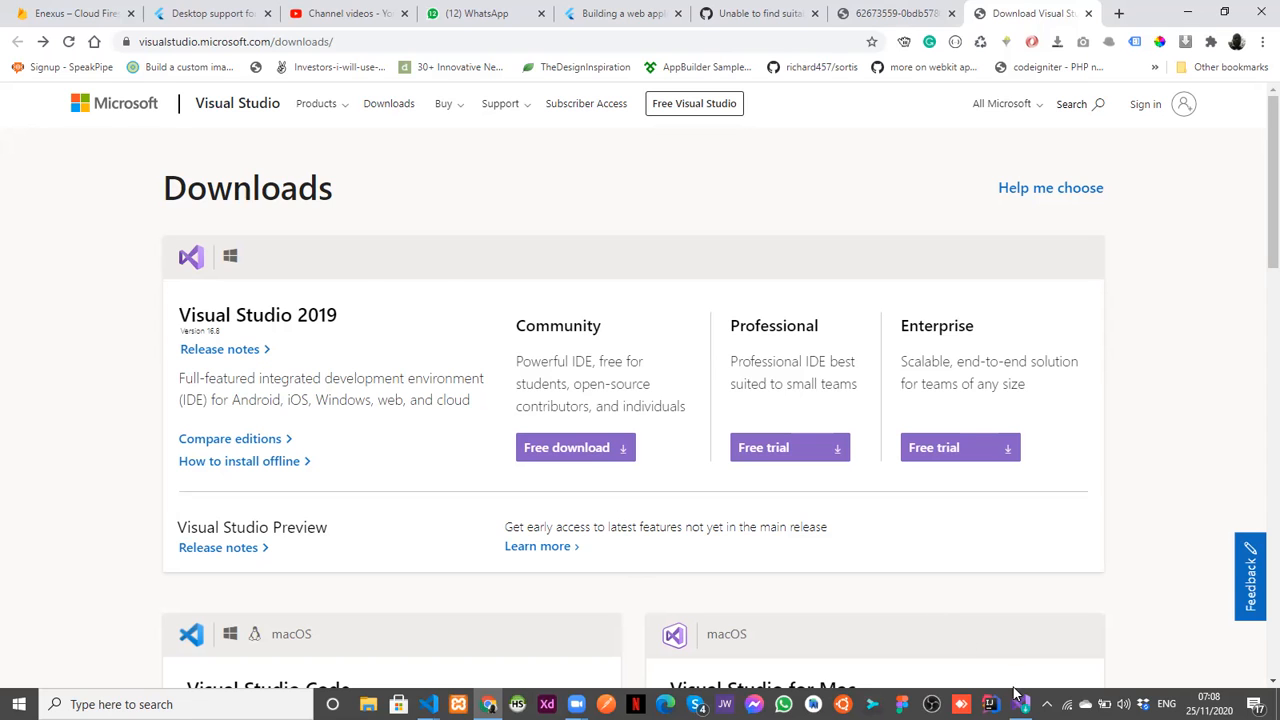
- Launch the Community 2019 installer and check the Desktop development with C++ workload (7.52 GB)
left_click(566, 448)
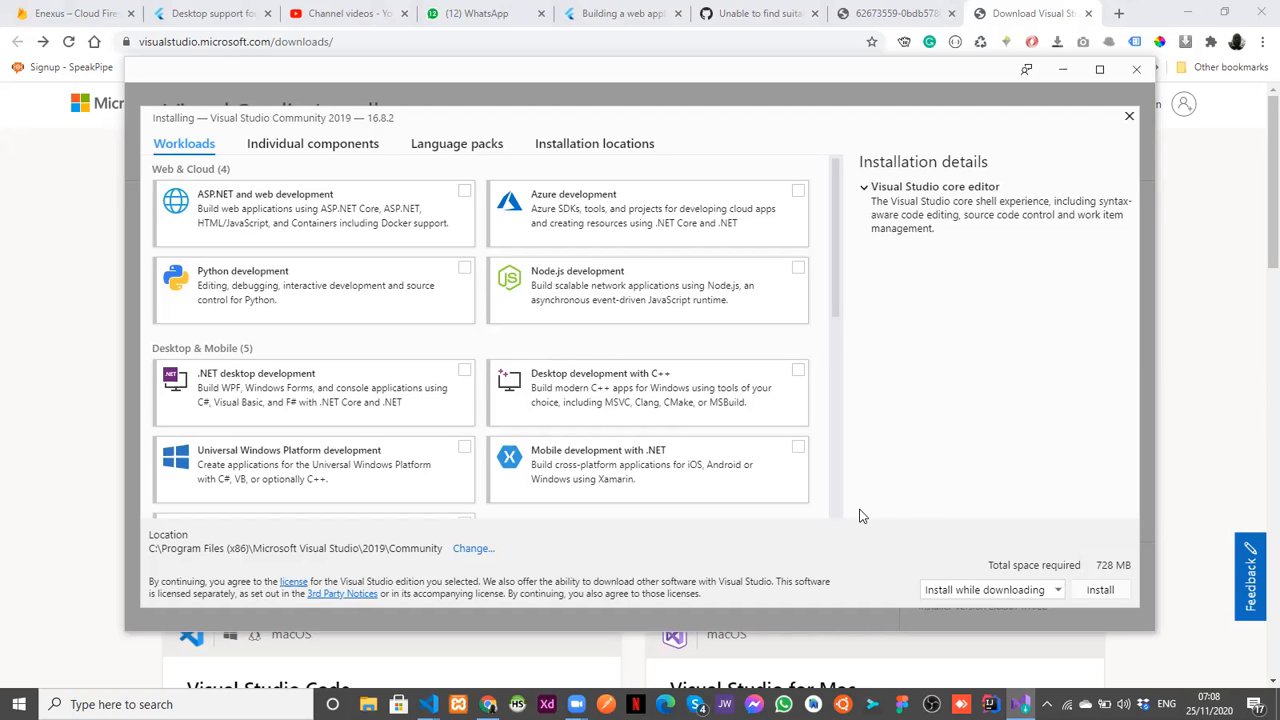
mouse_move(828, 492)
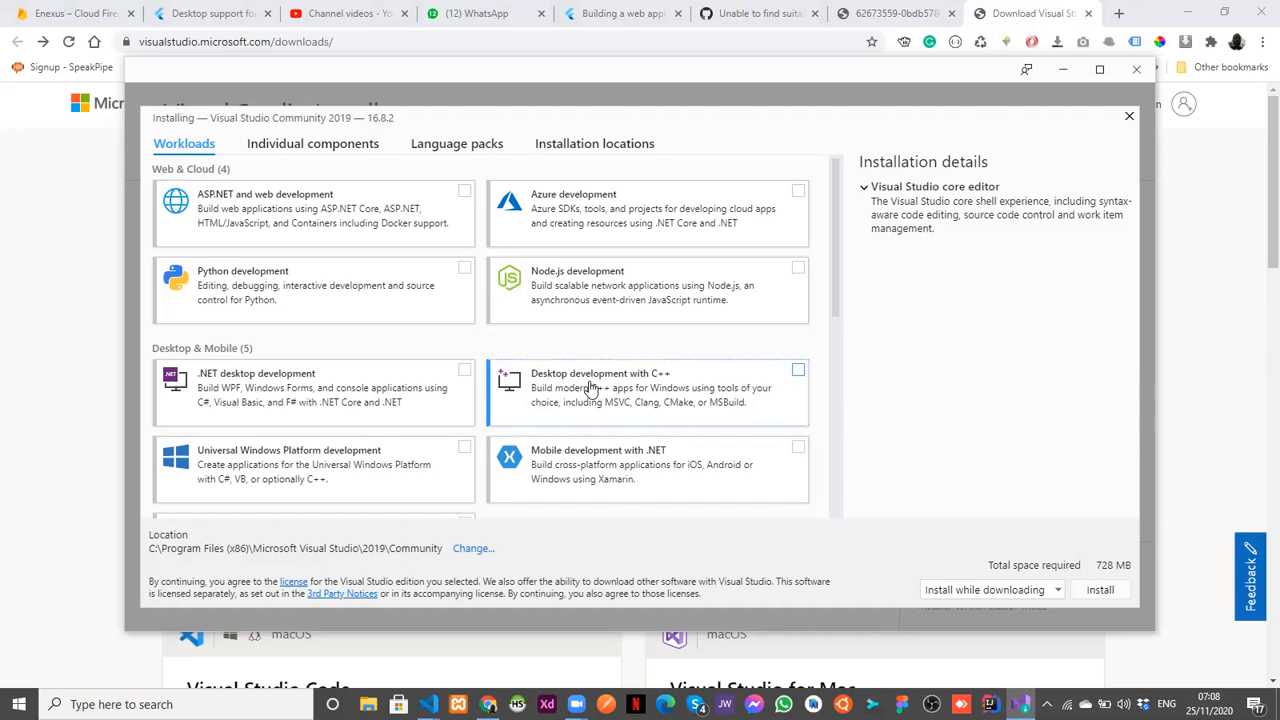
mouse_move(656, 384)
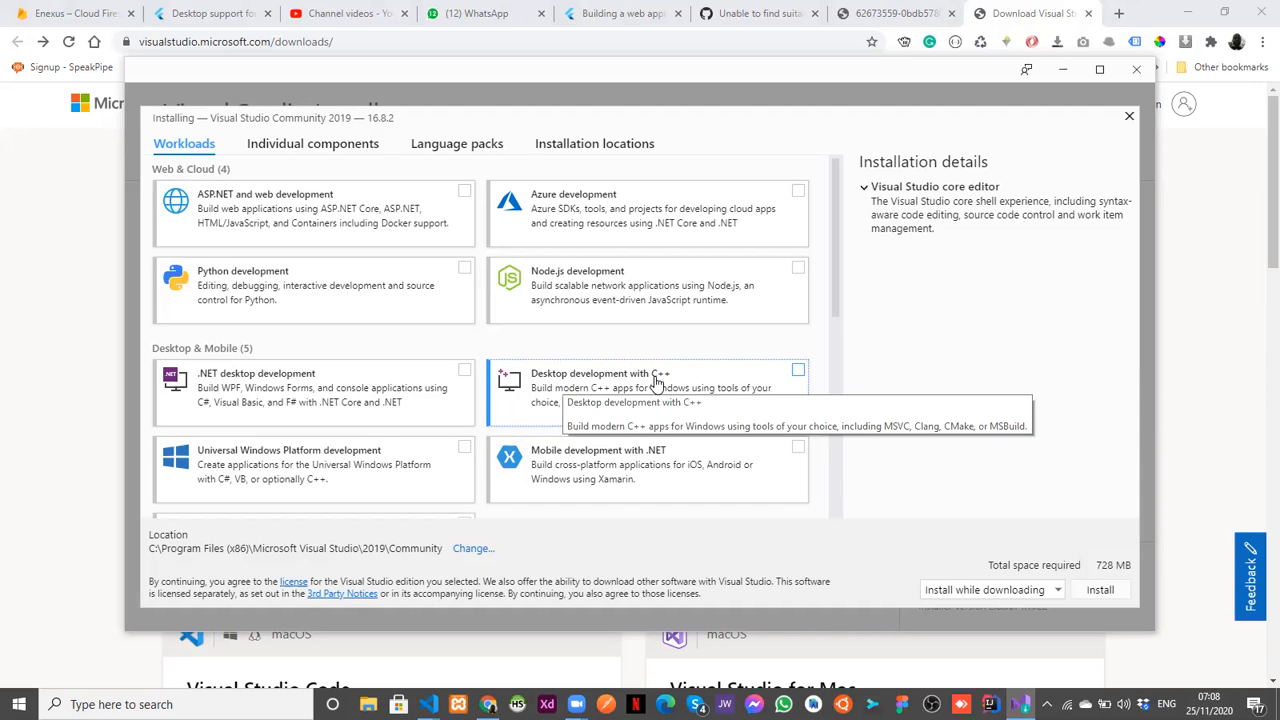
left_click(796, 370)
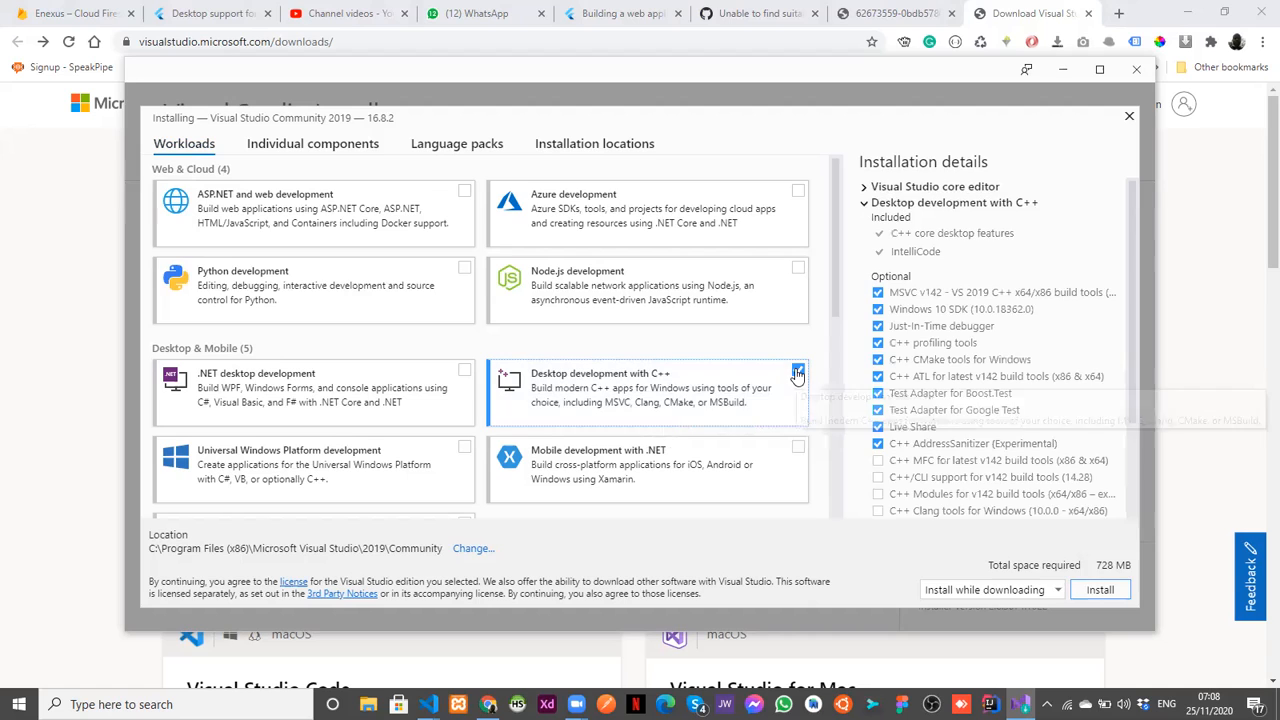
left_click(796, 370)
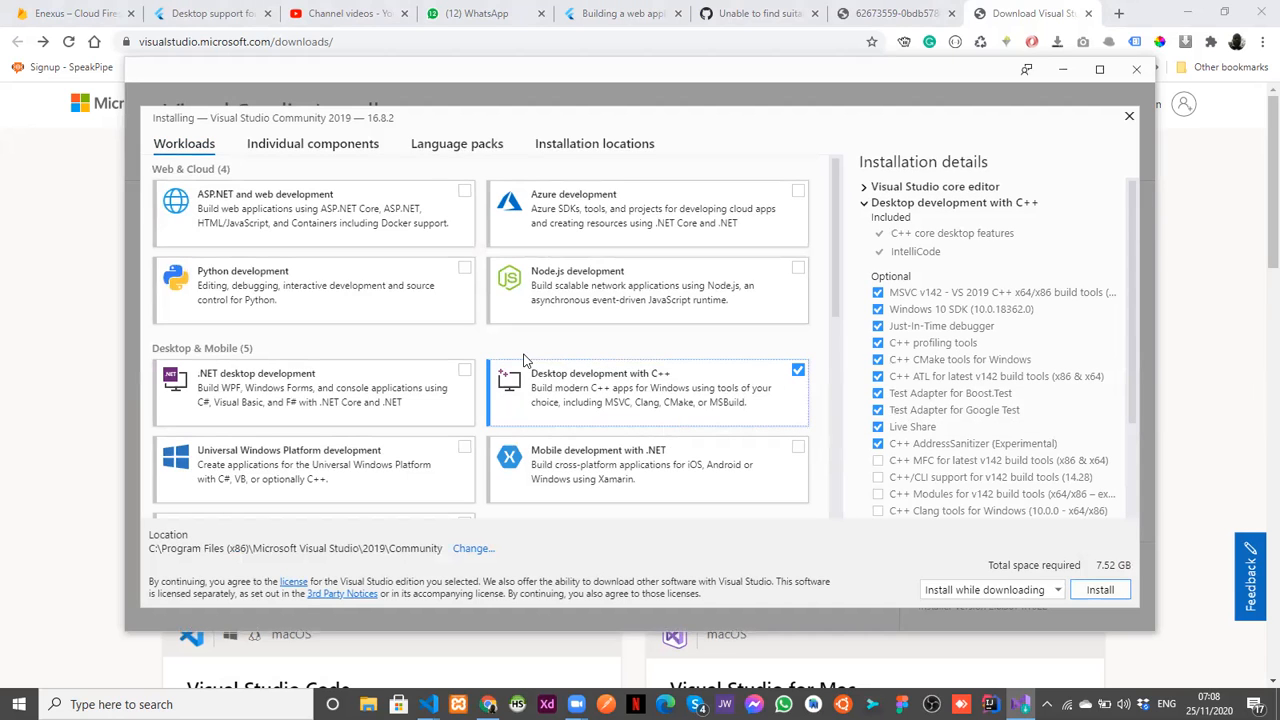
- Review the Gaming and Other Toolsets workloads, leaving them unchecked with C++ still at 7.52 GB
scroll("down", 3)
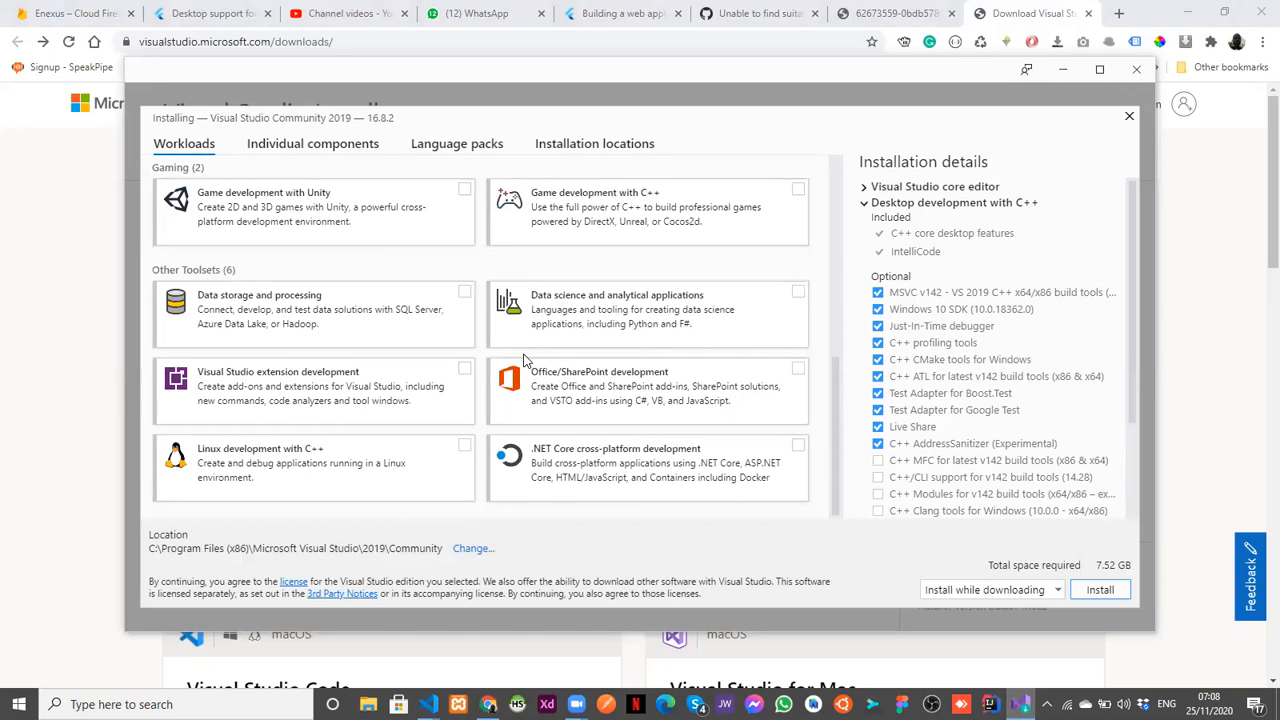
mouse_move(478, 410)
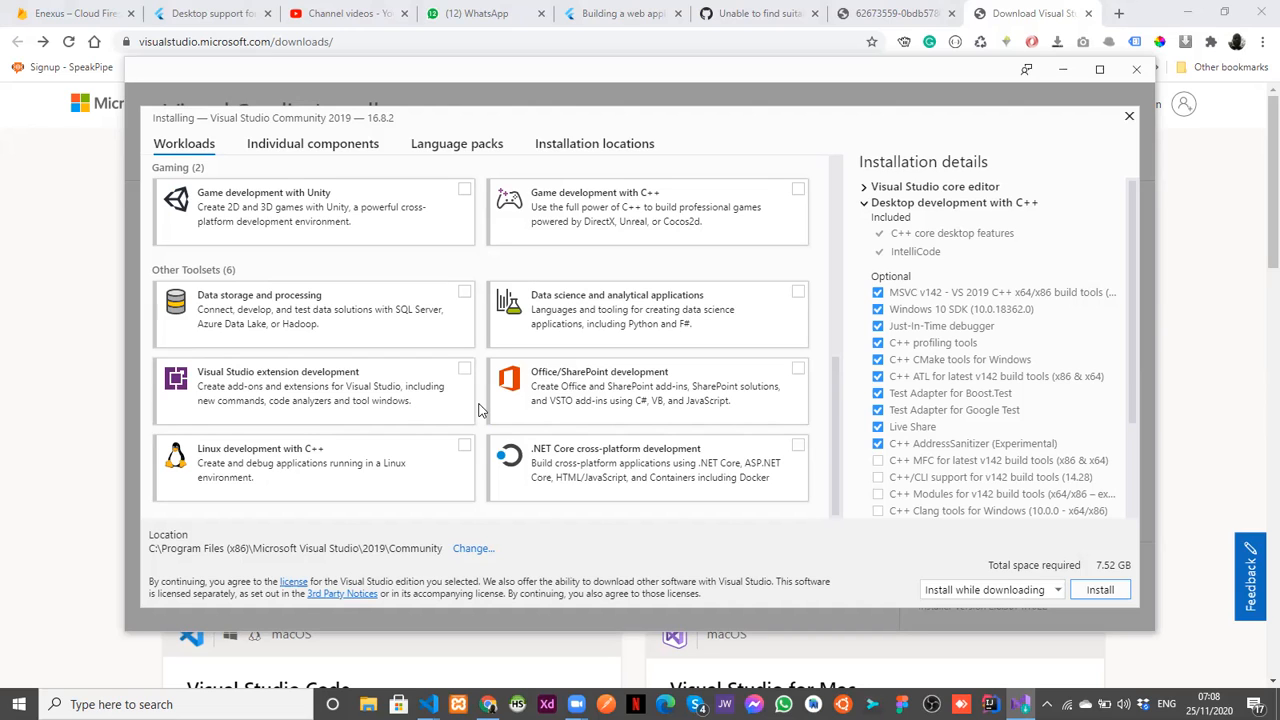
mouse_move(440, 468)
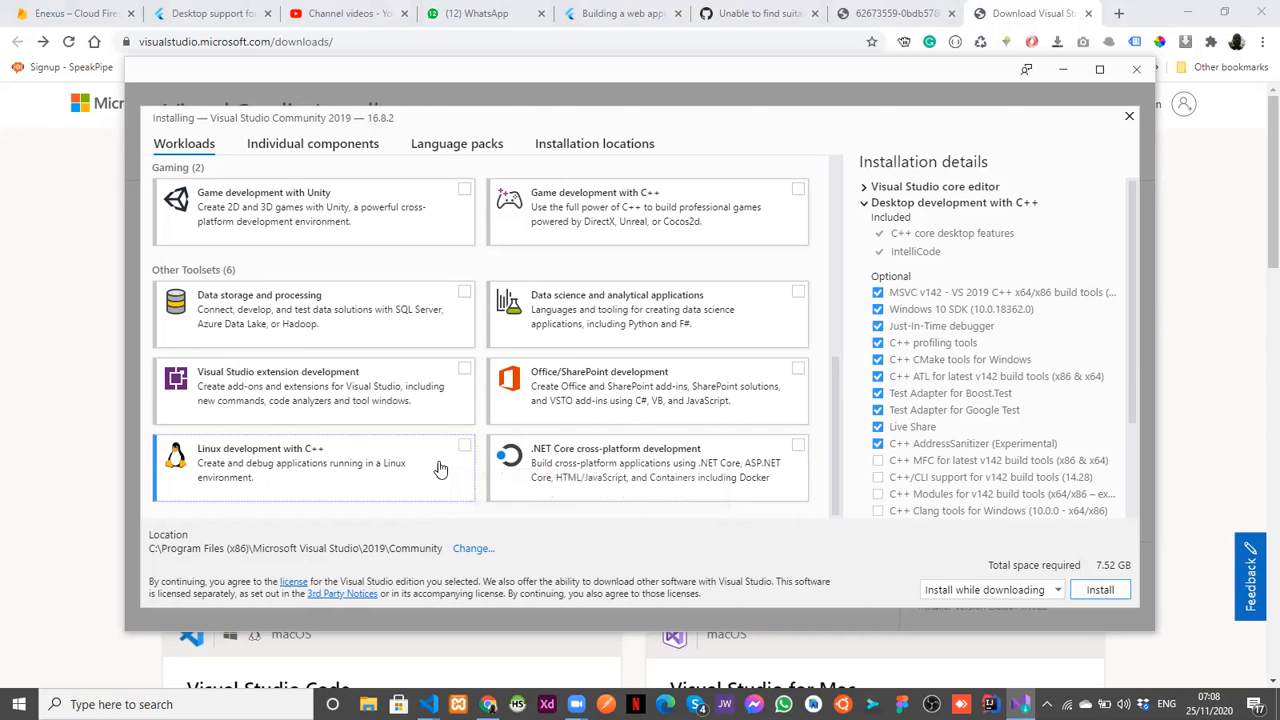
mouse_move(452, 486)
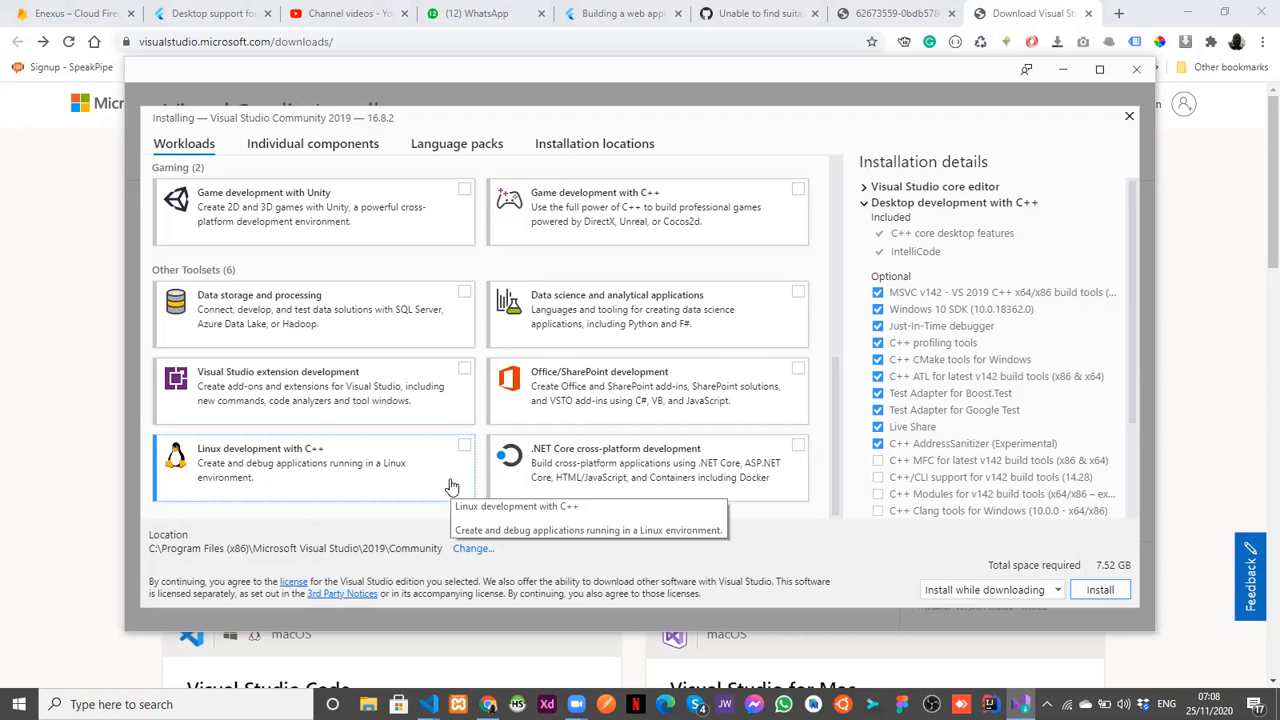
mouse_move(676, 456)
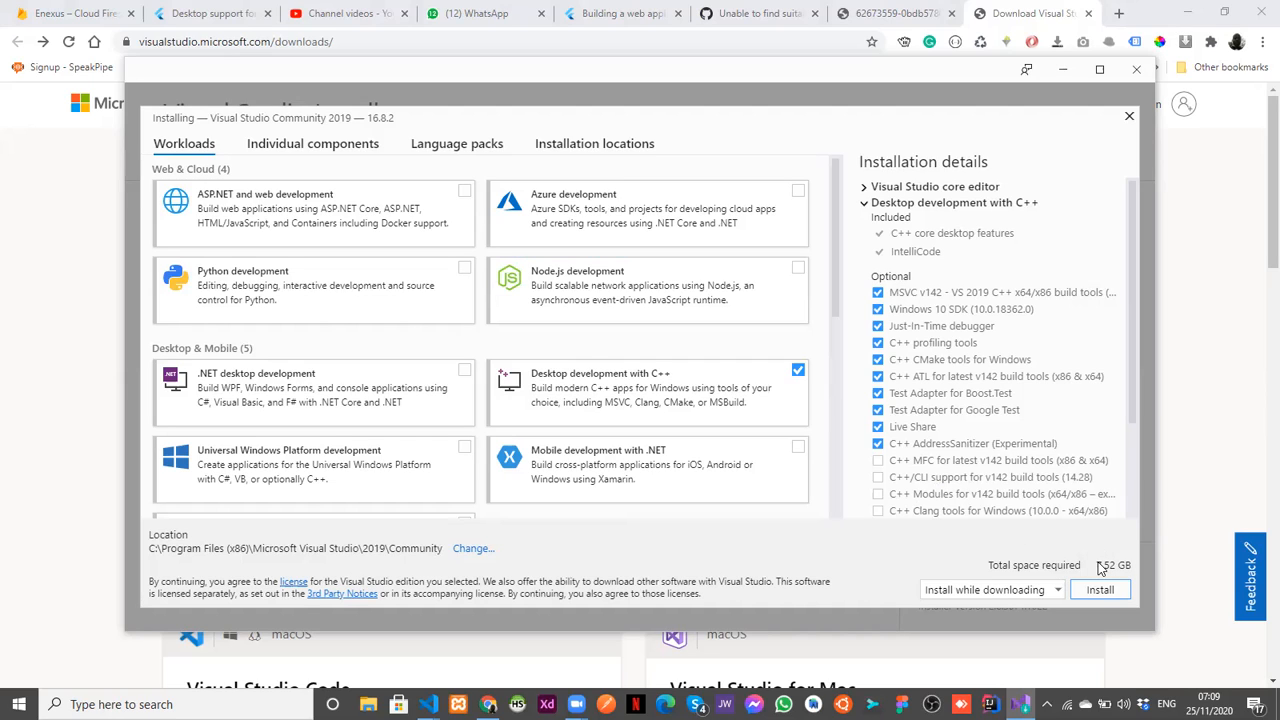
mouse_move(1048, 490)
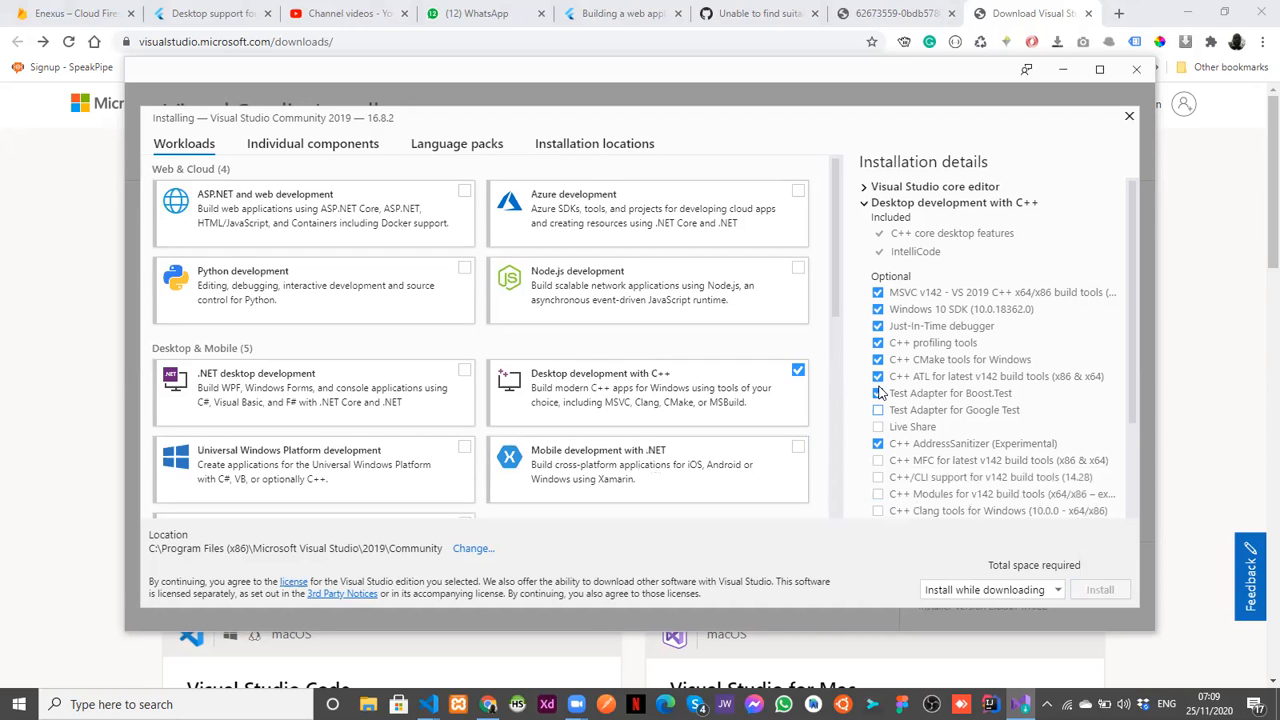
- Toggle the C++ AddressSanitizer component off and back on in Installation details
left_click(878, 376)
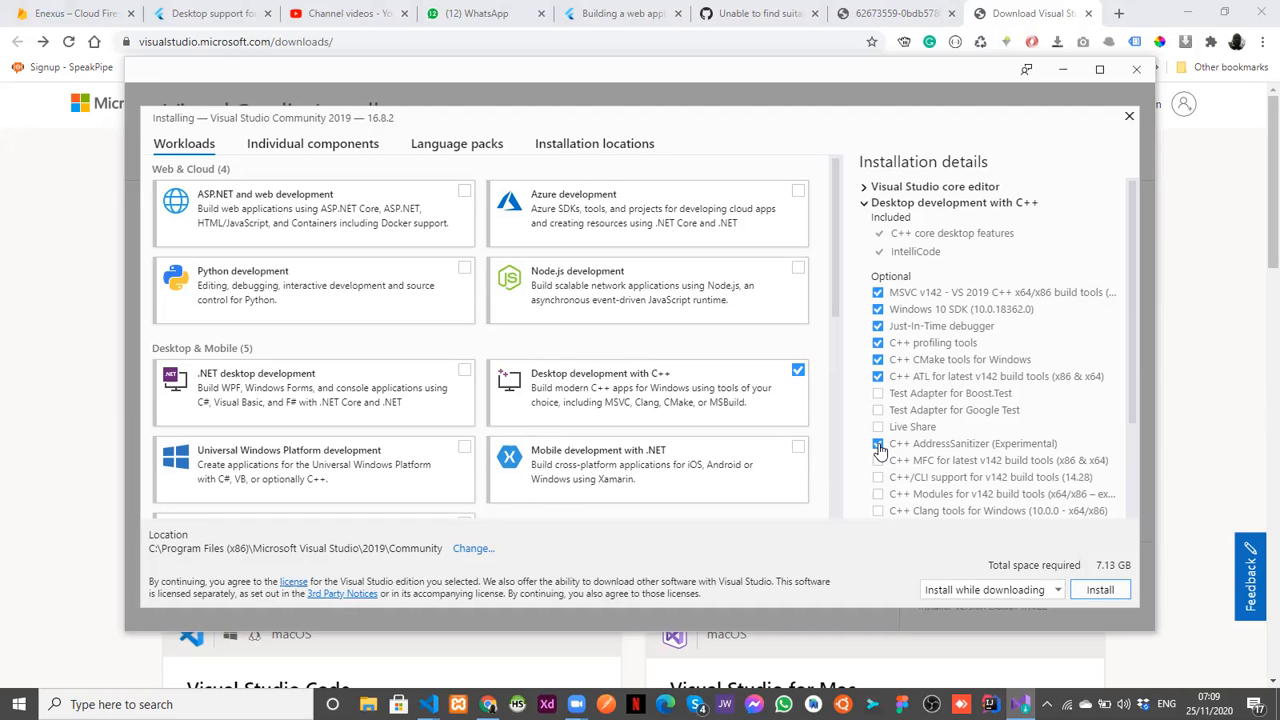
left_click(878, 444)
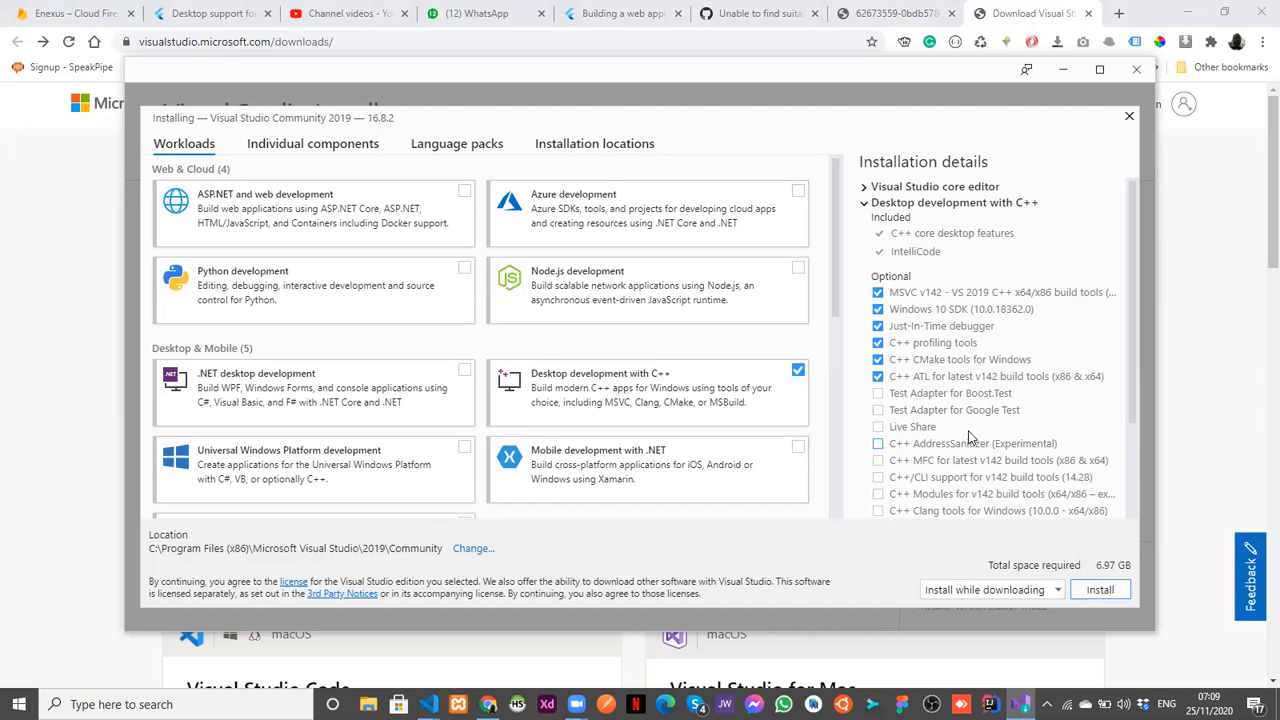
left_click(876, 444)
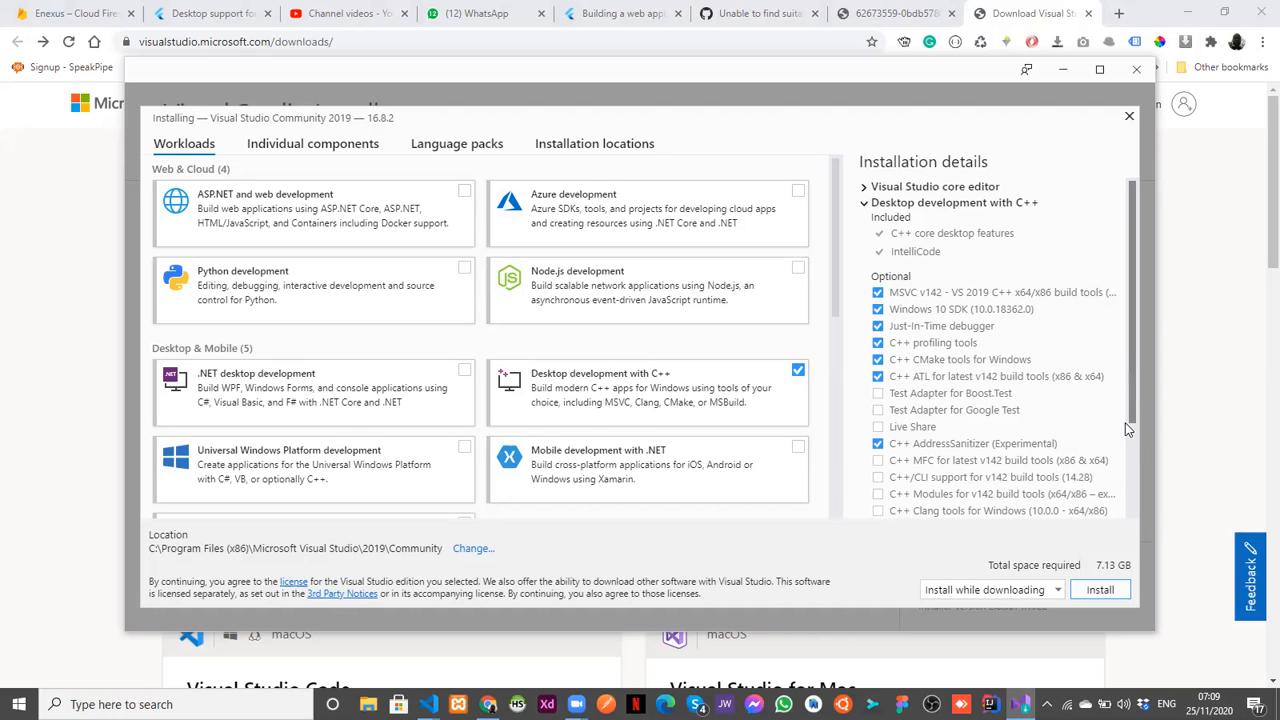
- Include IncrediBuild – Build Acceleration in the C++ workload, raising the total to 7.53 GB
scroll("down", 3)
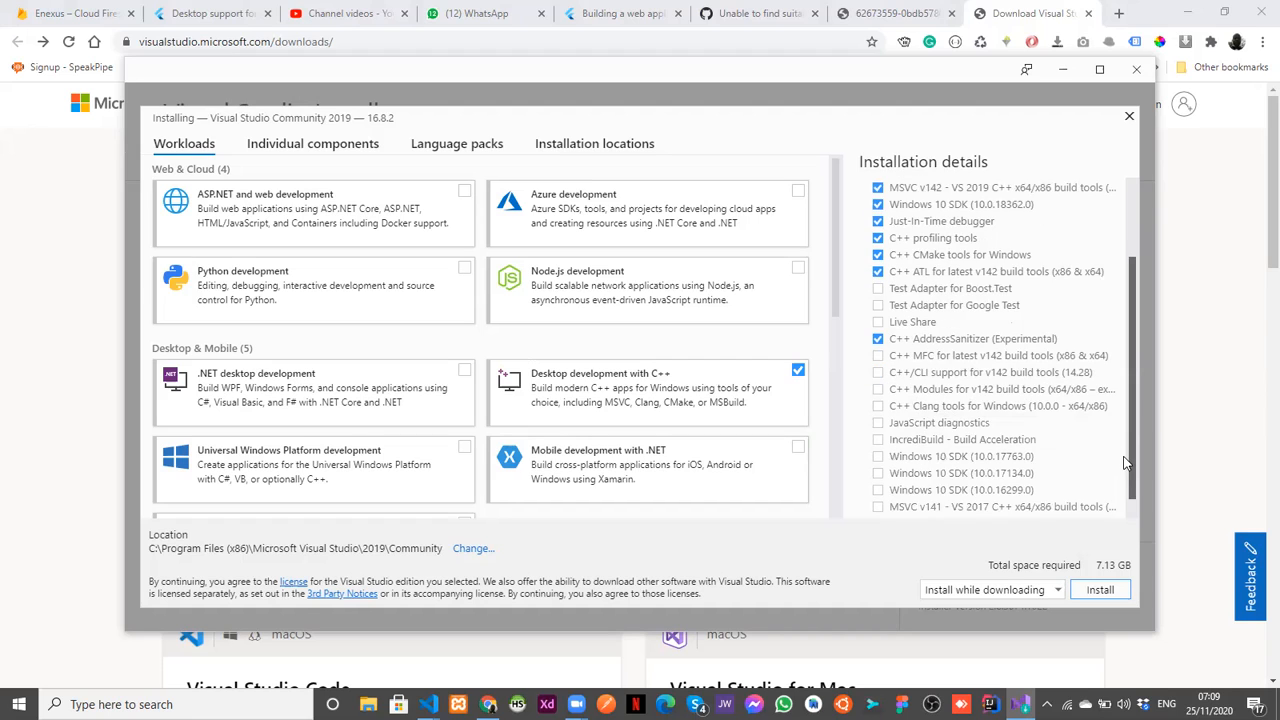
scroll("down", 3)
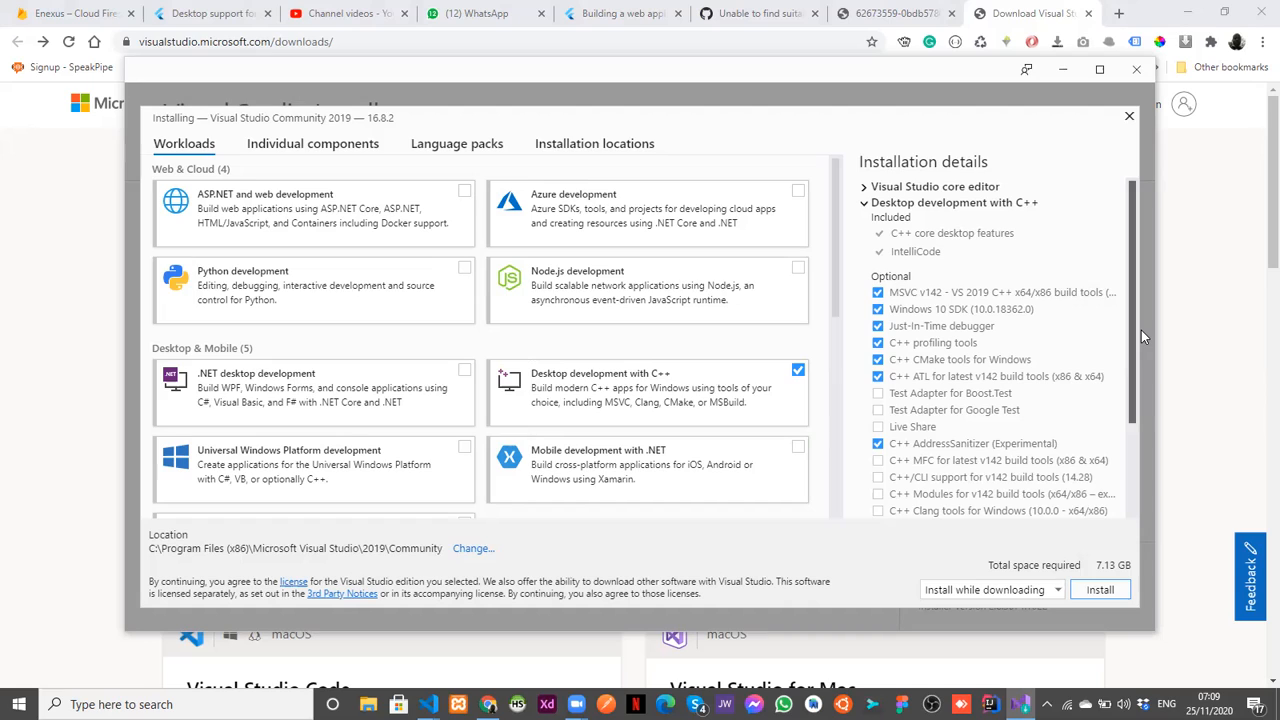
mouse_move(992, 328)
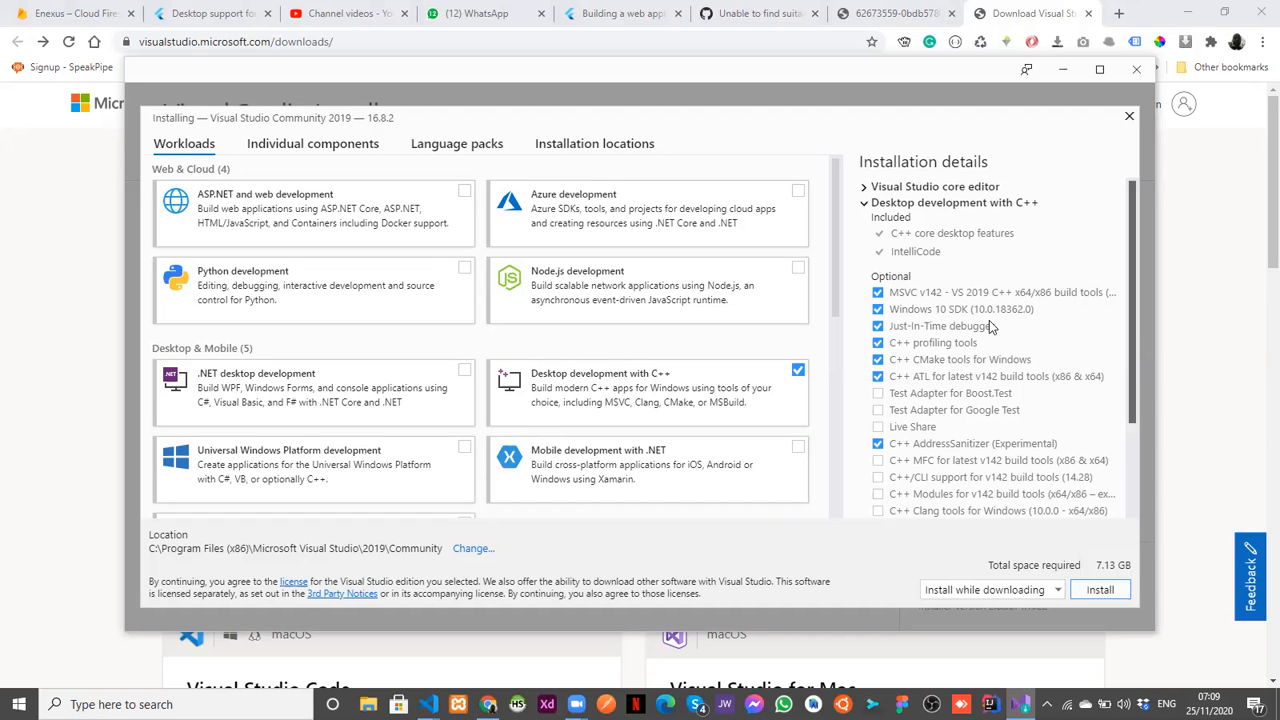
mouse_move(960, 340)
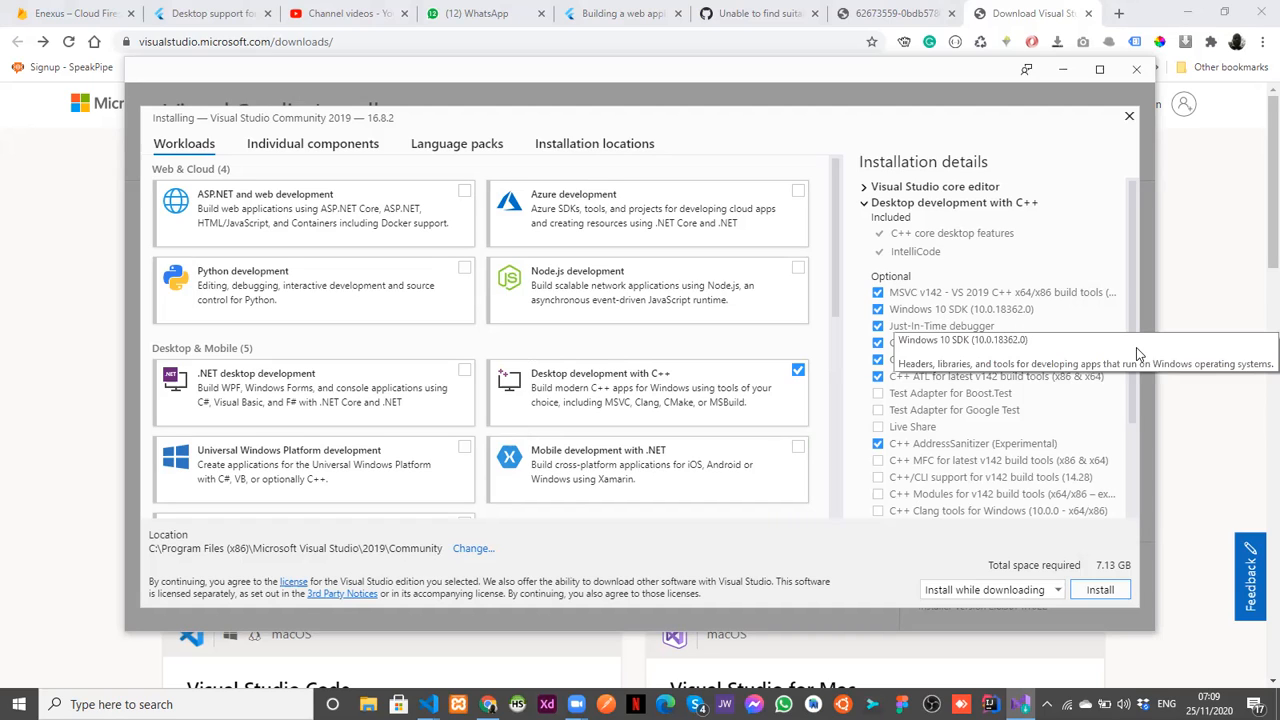
scroll("down", 3)
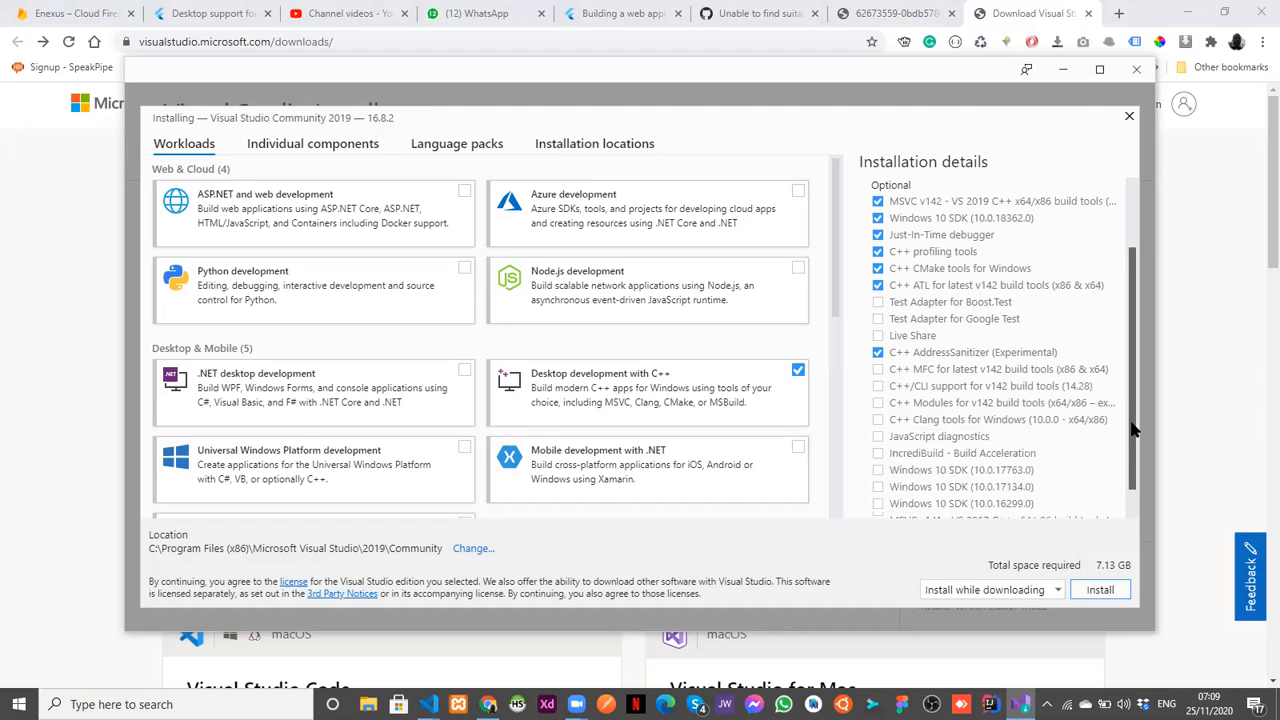
scroll("down", 3)
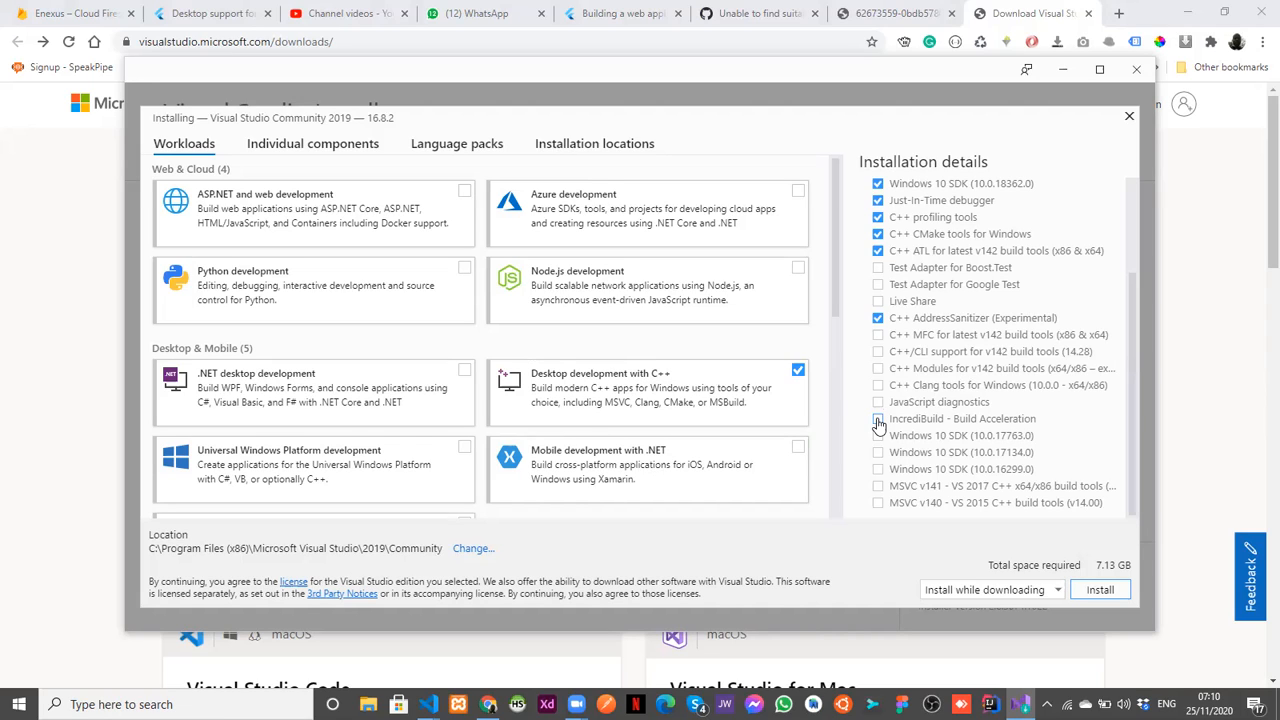
left_click(878, 418)
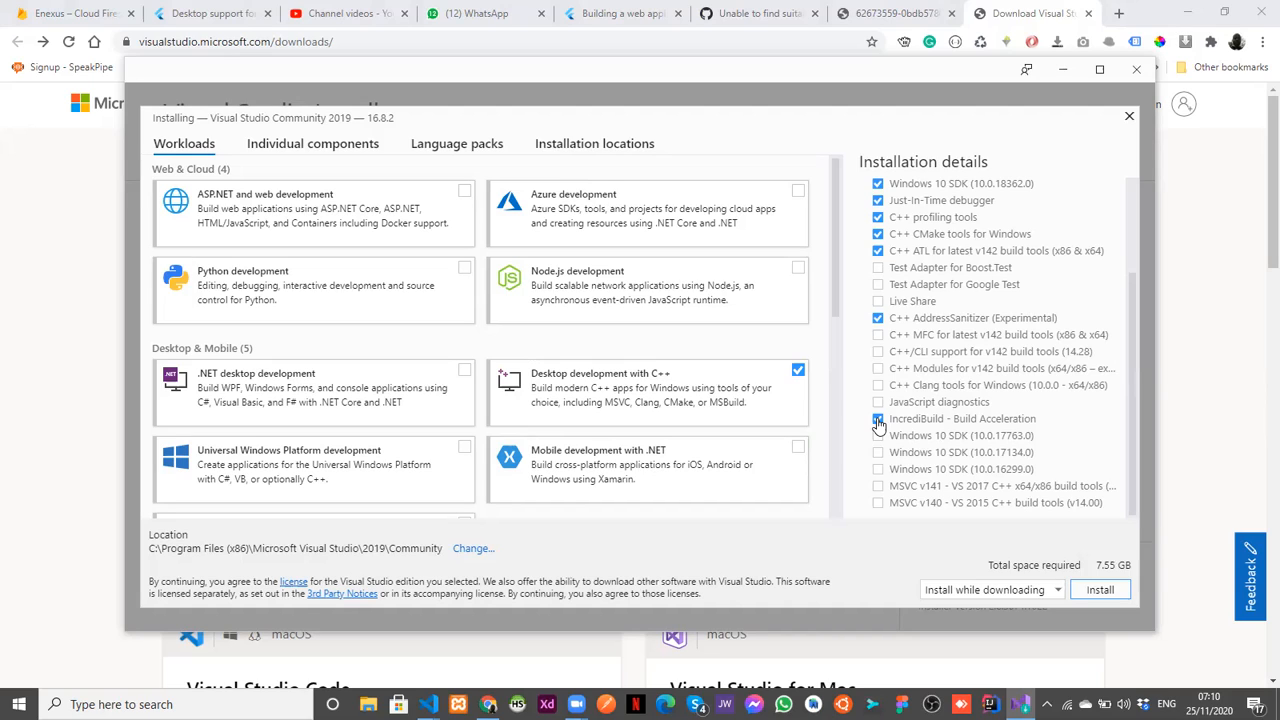
left_click(878, 420)
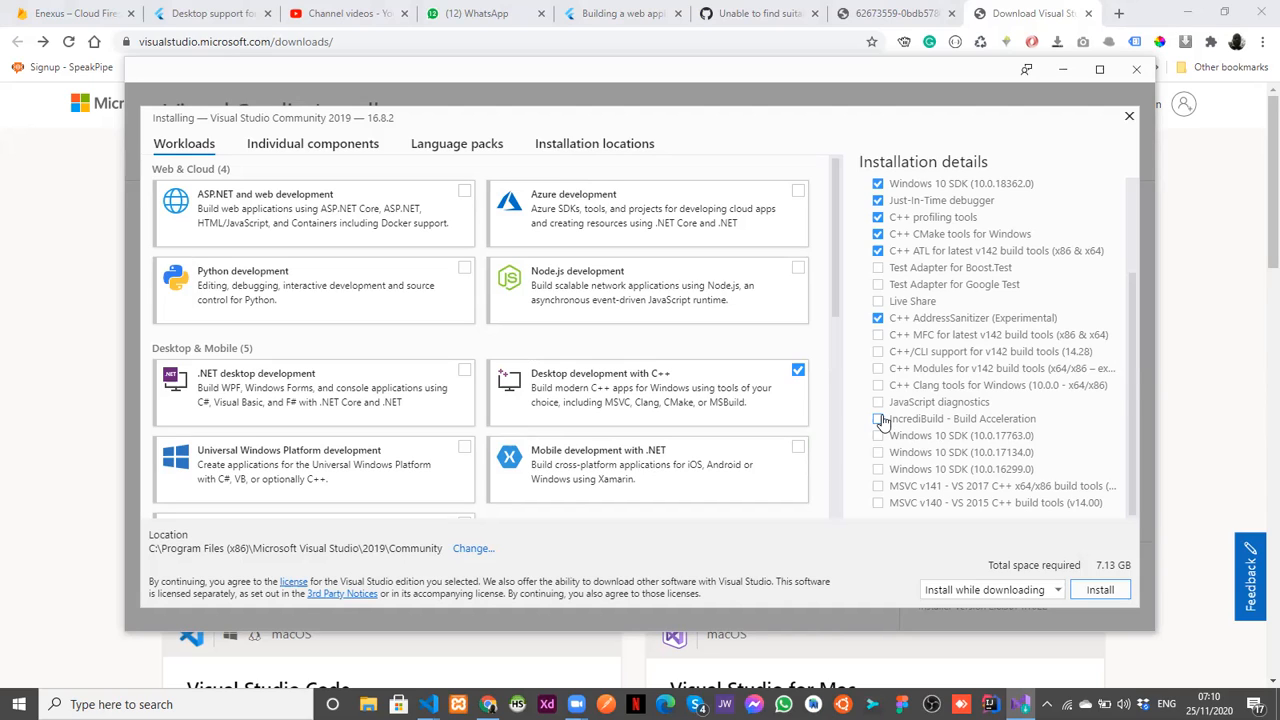
left_click(878, 420)
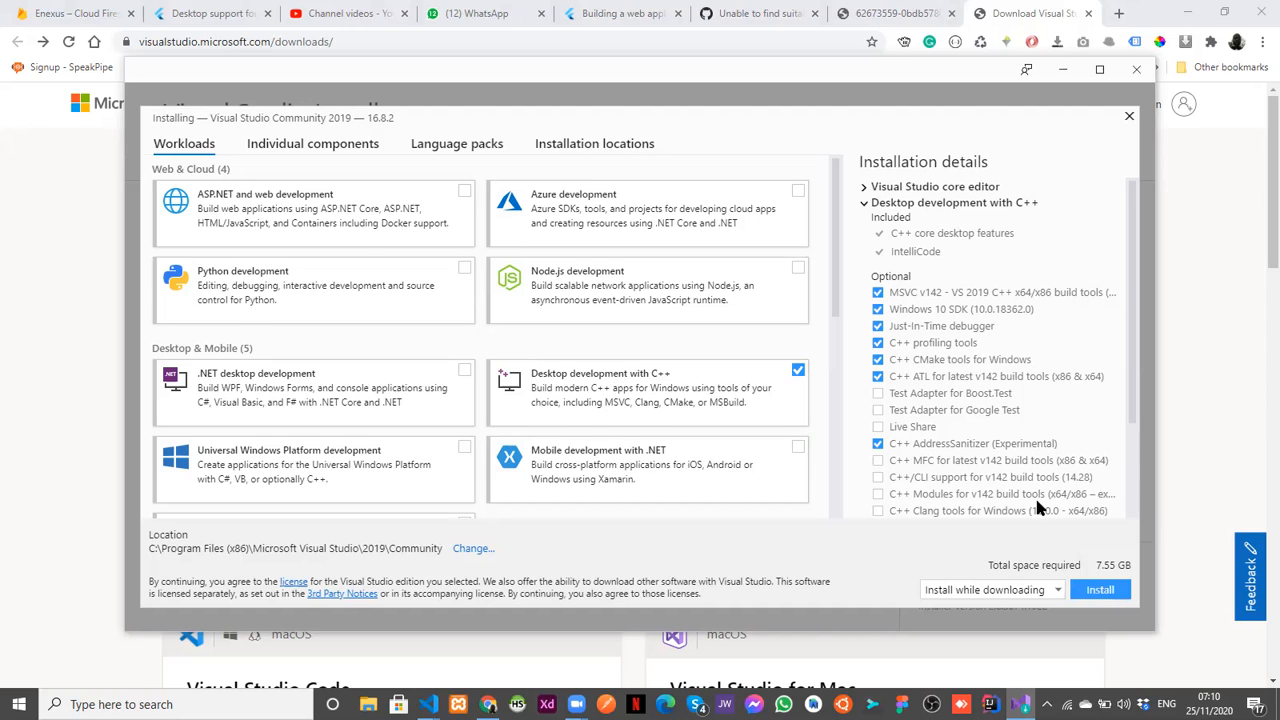
- Start installing Visual Studio Community 2019 while downloading its 1.86 GB of packages
left_click(1100, 588)
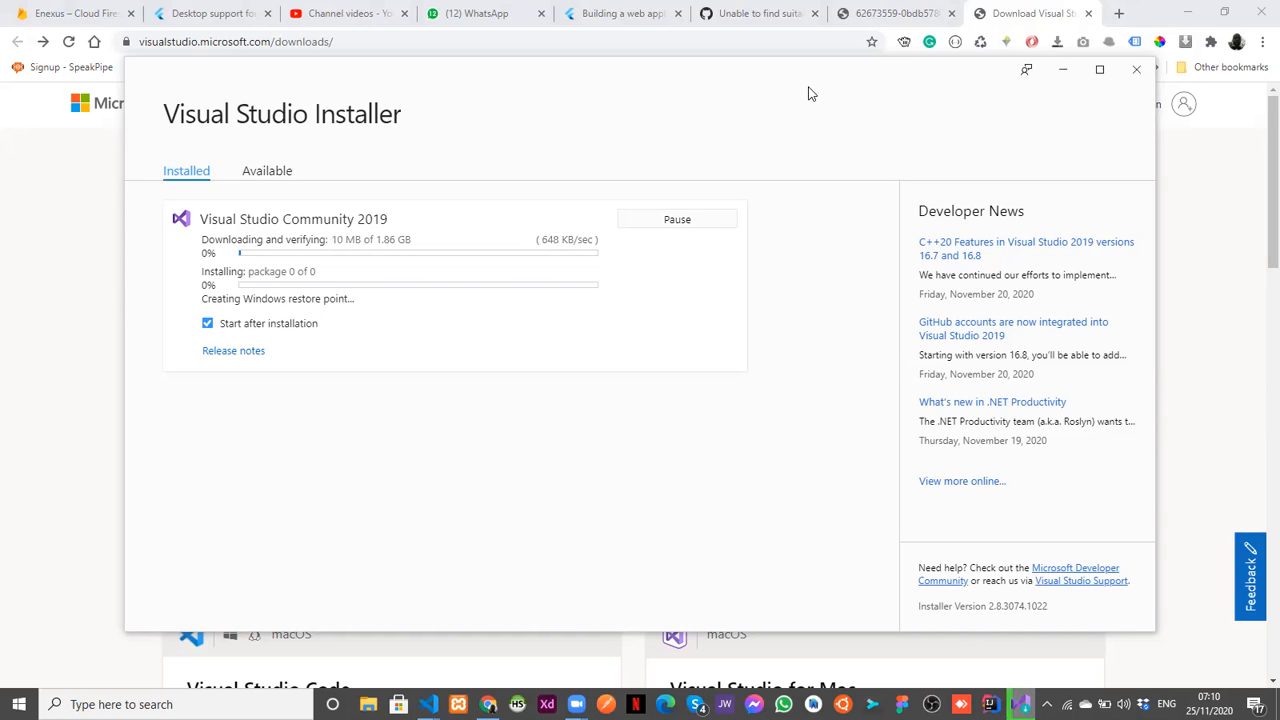
mouse_move(376, 212)
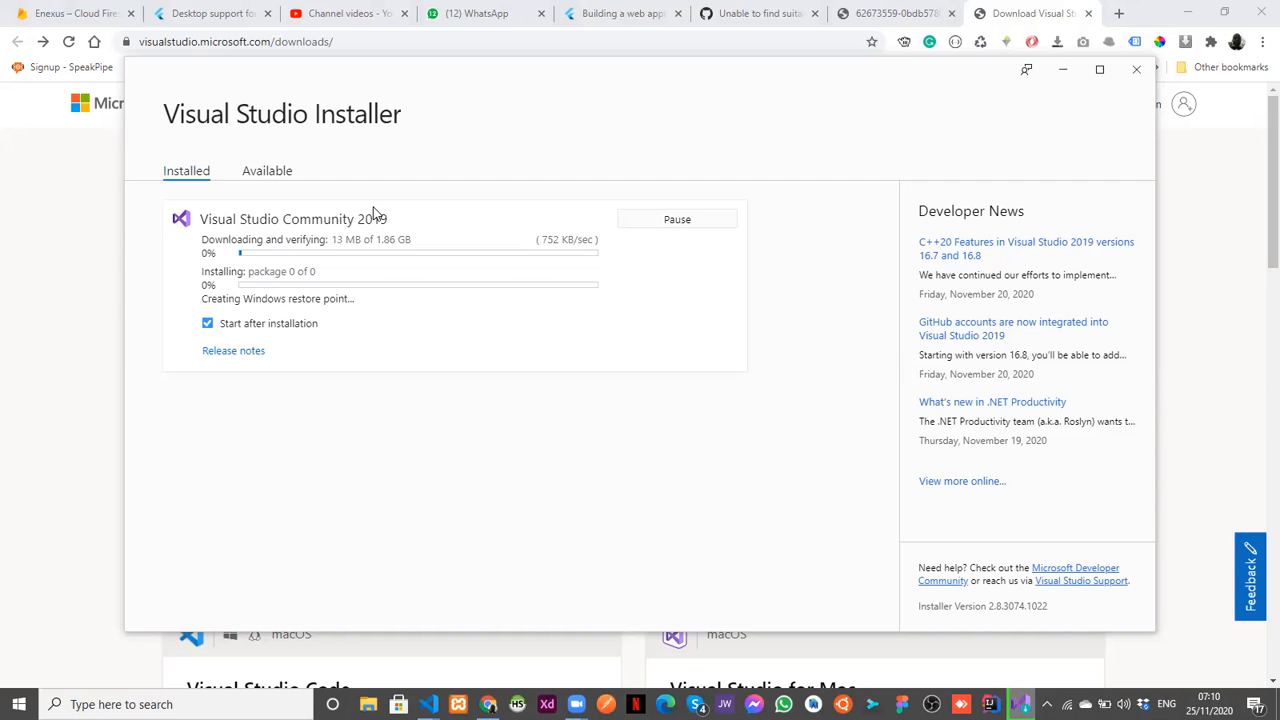
mouse_move(364, 164)
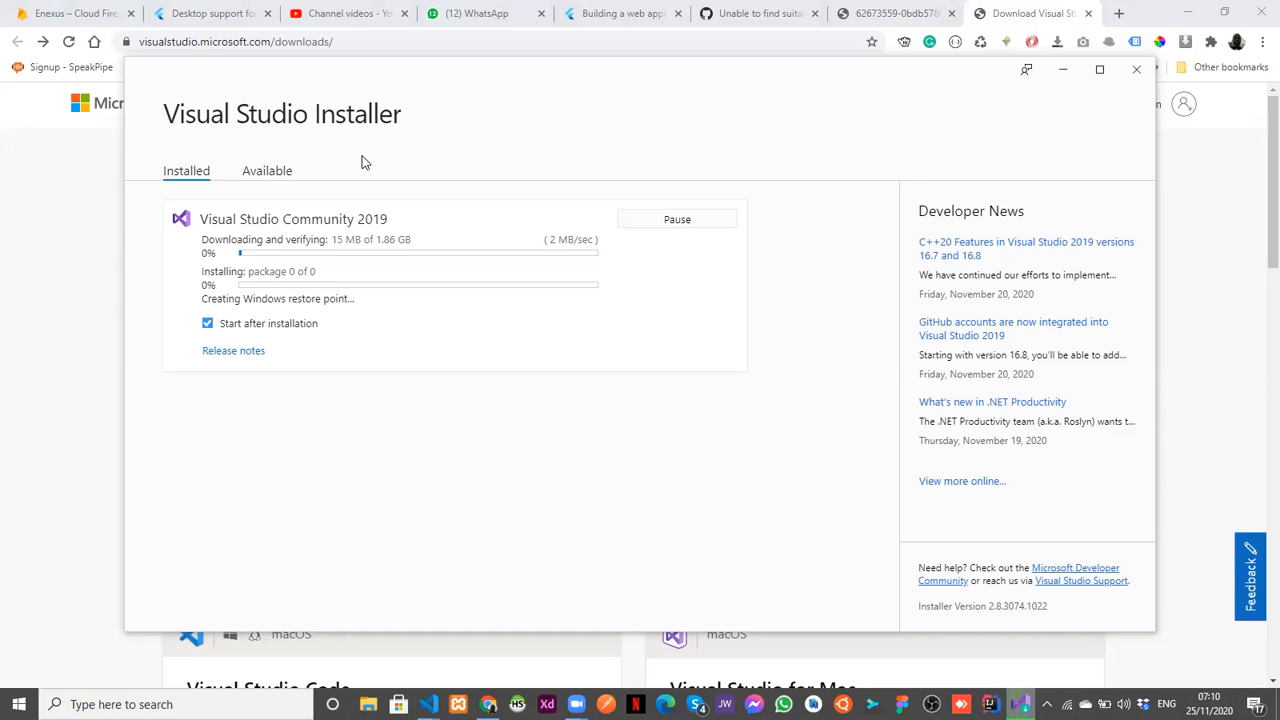
mouse_move(324, 138)
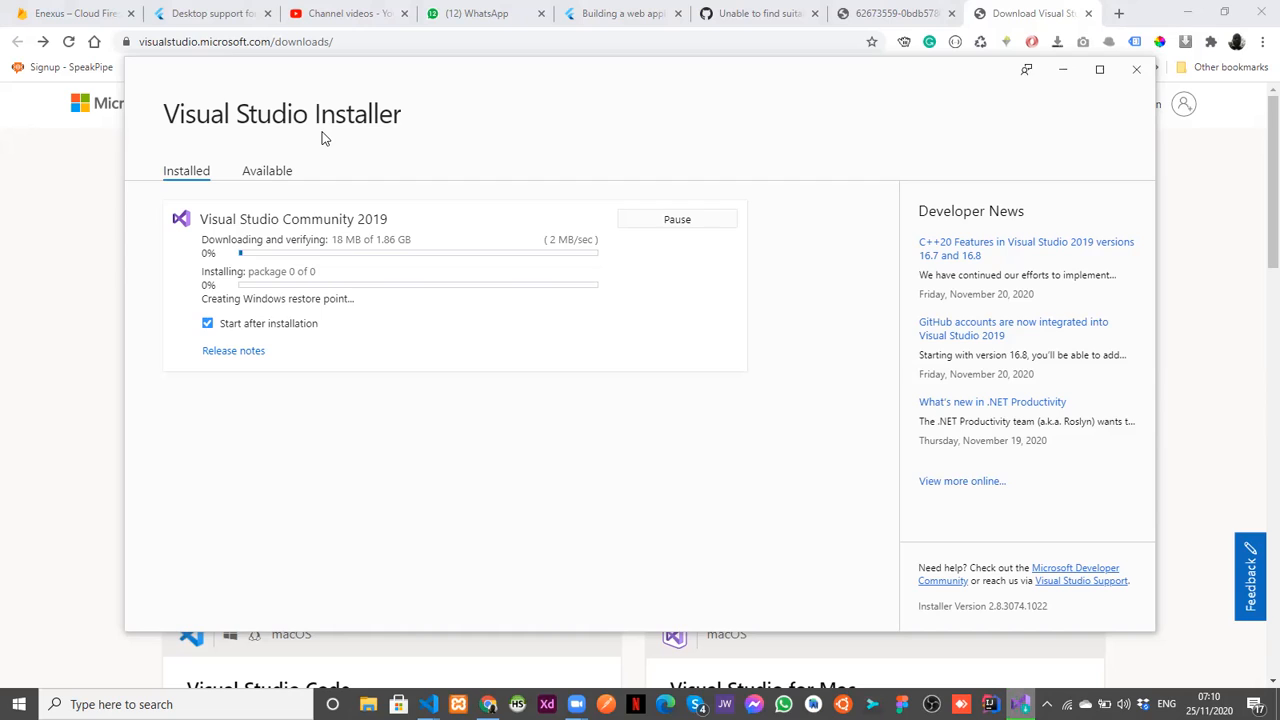